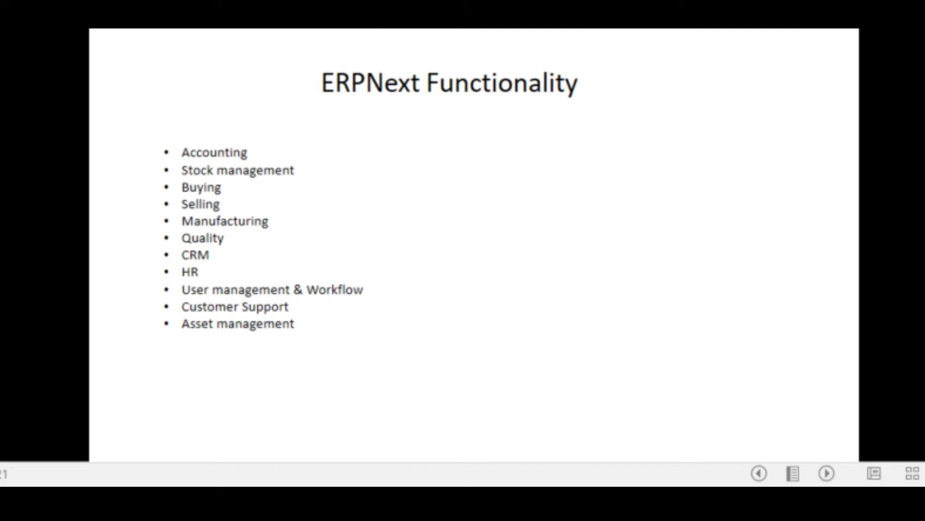
mouse_move(478, 274)
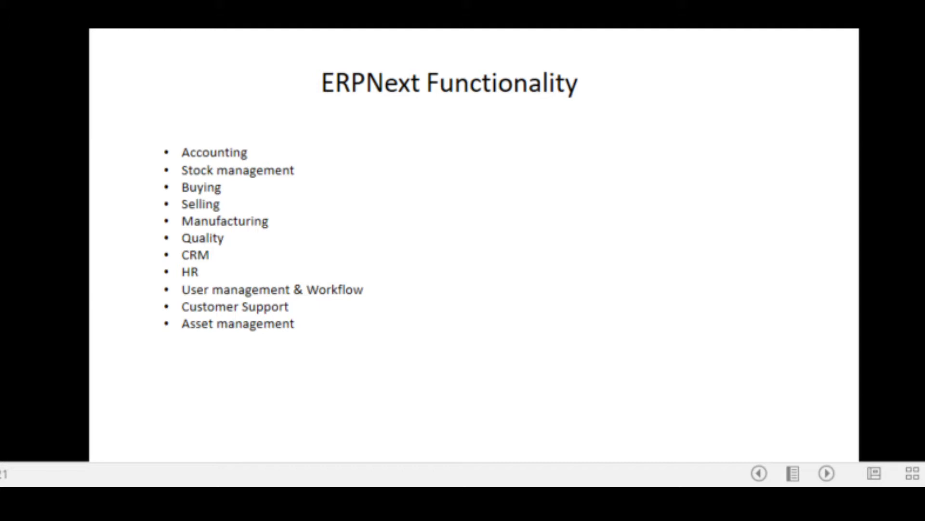
Advance the slideshow to the 'ERPNext Used In these Industries' slide listing nine sectors.
click(826, 473)
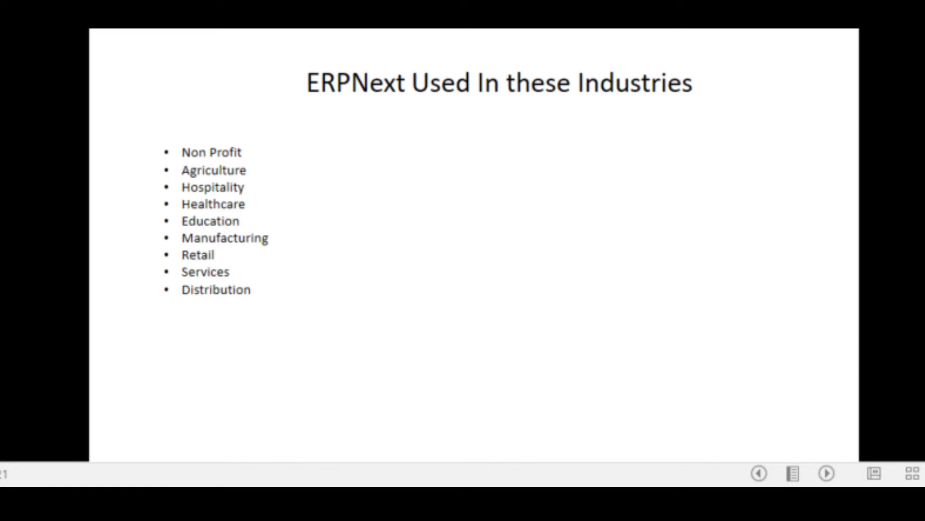
mouse_move(366, 295)
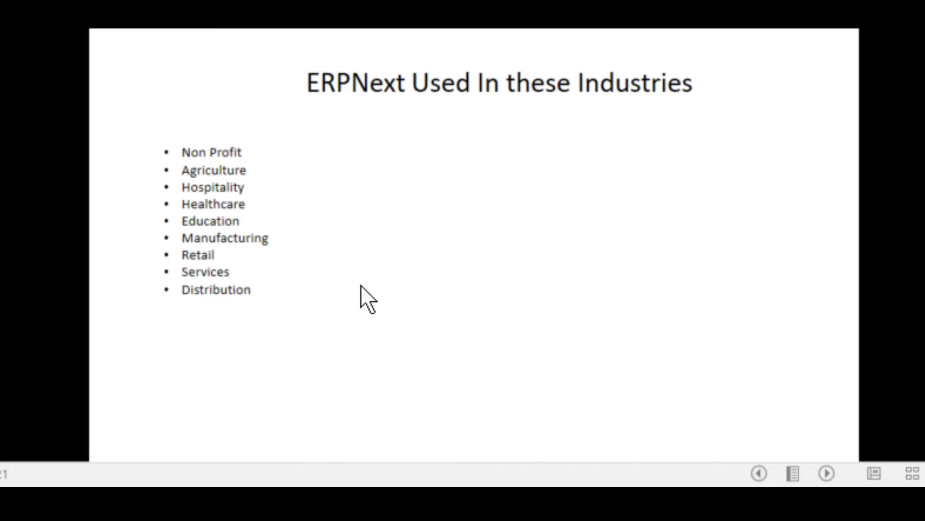
Advance the slideshow to the 'ERPNext Technical' slide with its five technical points.
click(826, 473)
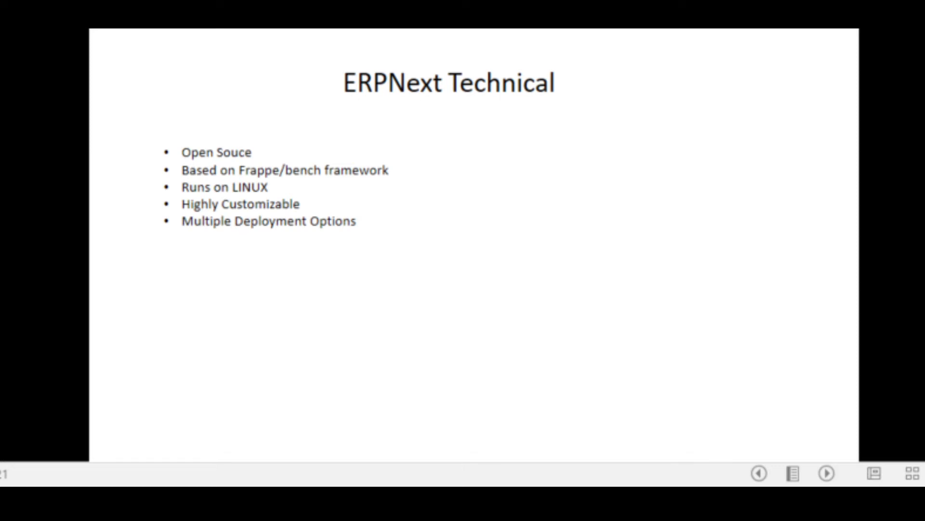
mouse_move(533, 263)
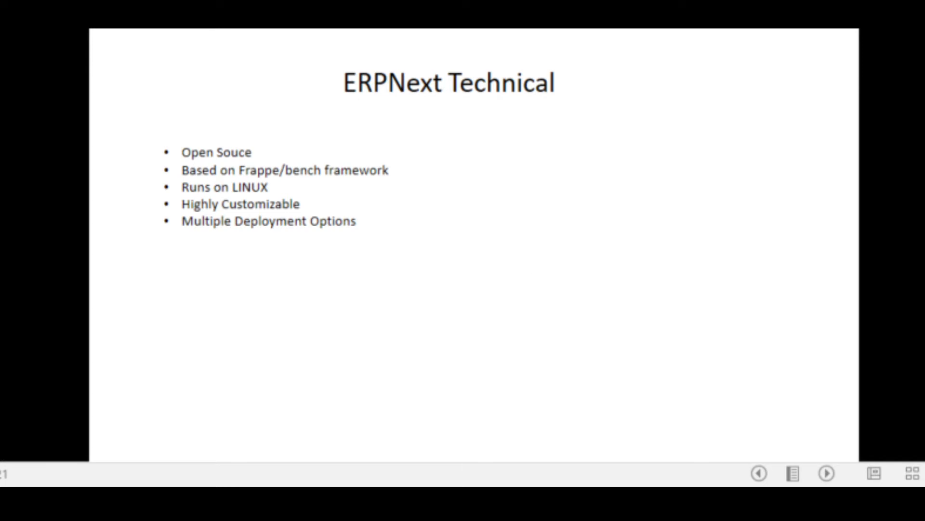
Advance to the diagram of desktop, hosted service and VPS deployments with clients.
click(826, 474)
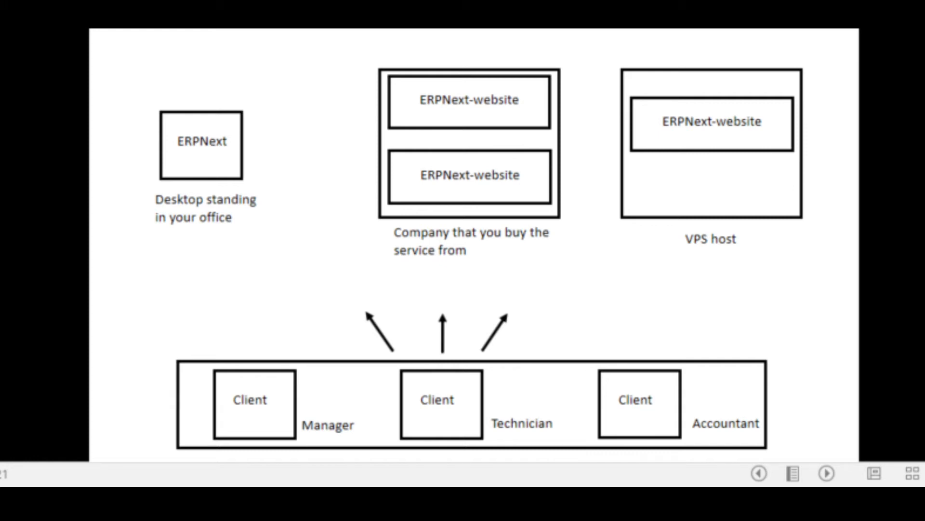
mouse_move(365, 371)
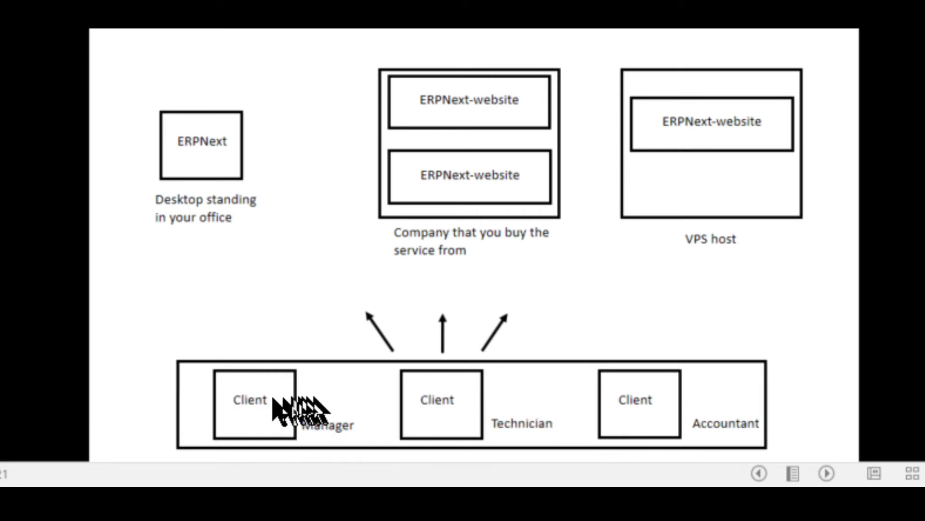
mouse_move(663, 425)
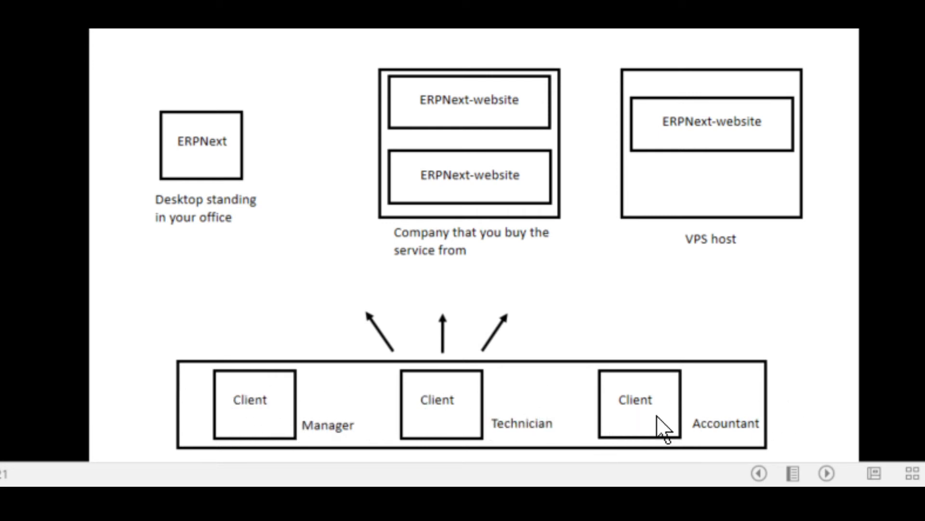
mouse_move(655, 428)
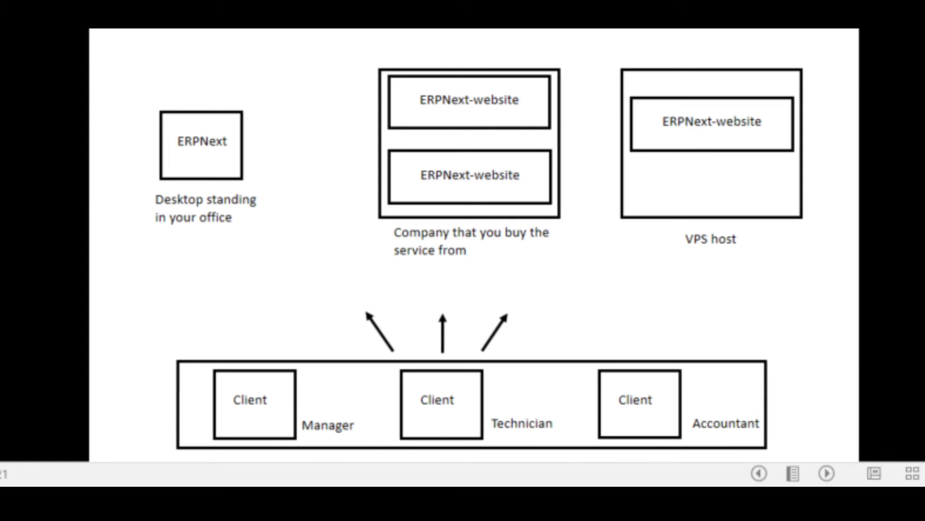
mouse_move(333, 410)
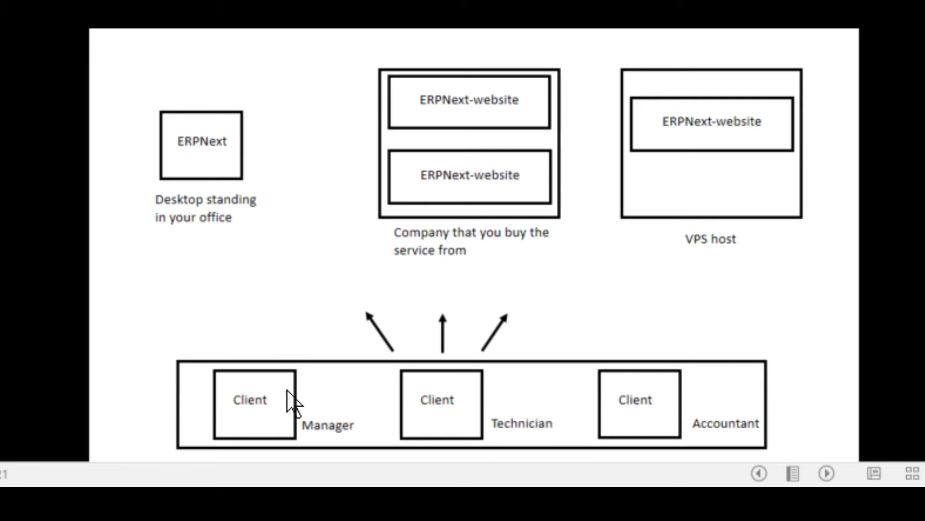
mouse_move(286, 416)
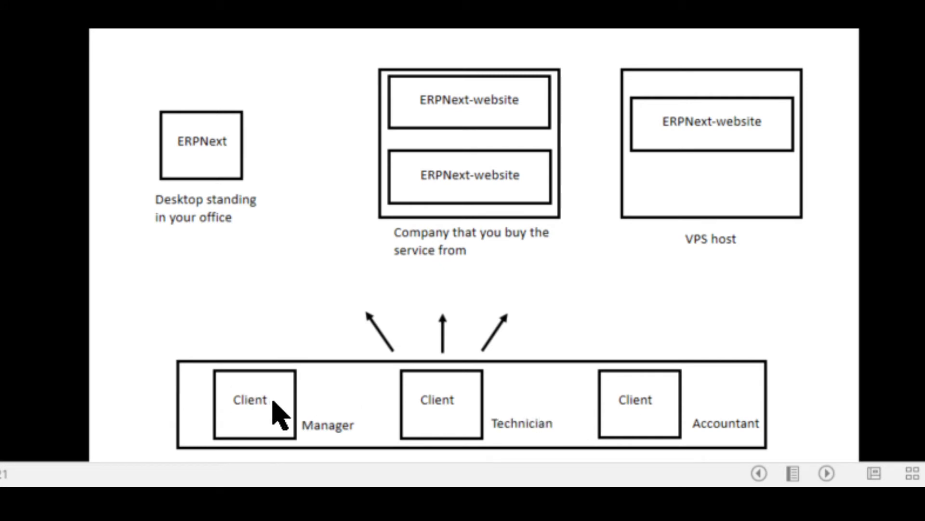
mouse_move(280, 422)
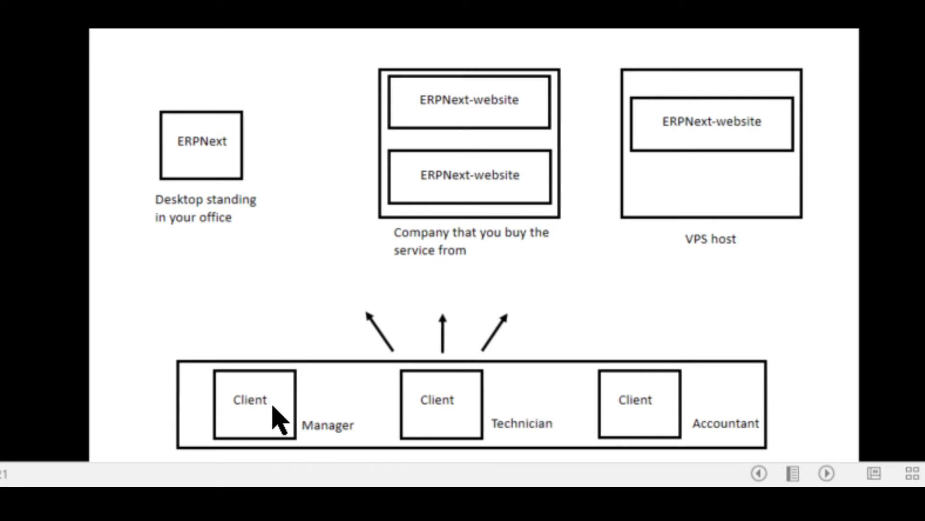
mouse_move(235, 244)
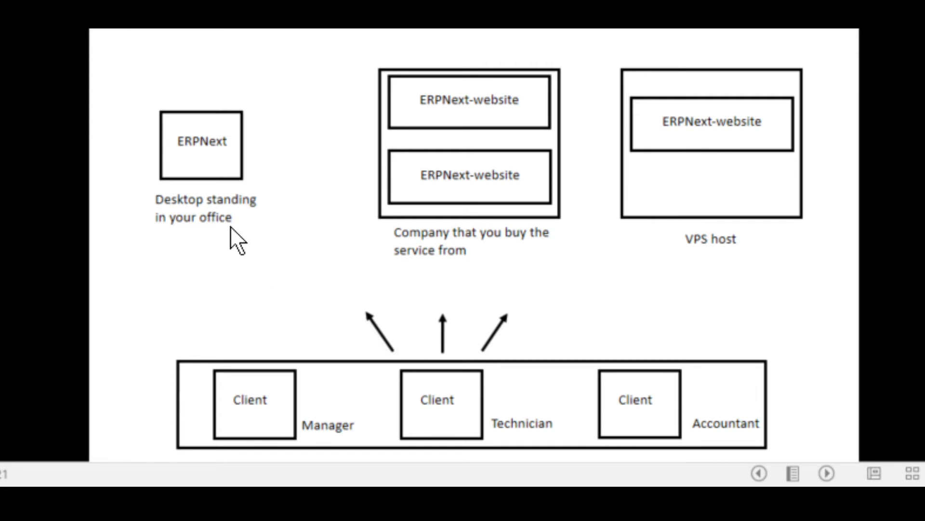
mouse_move(236, 192)
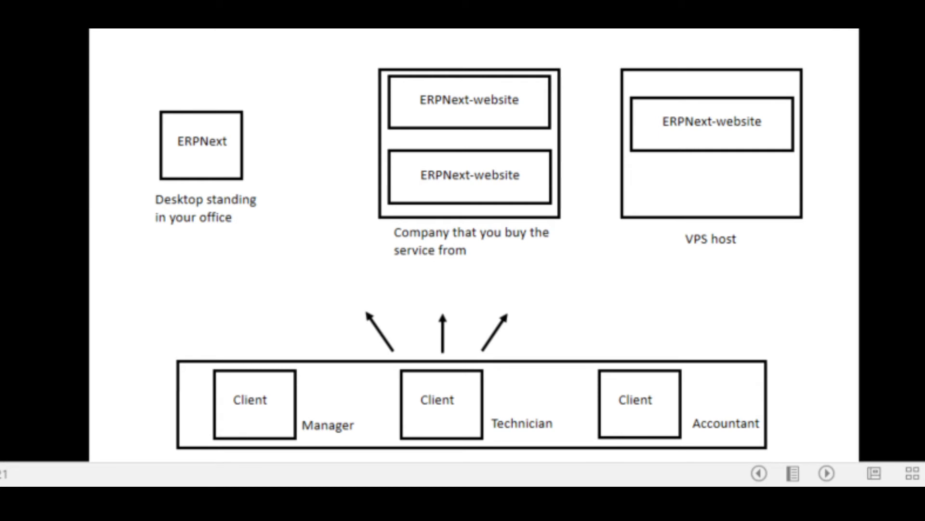
mouse_move(460, 278)
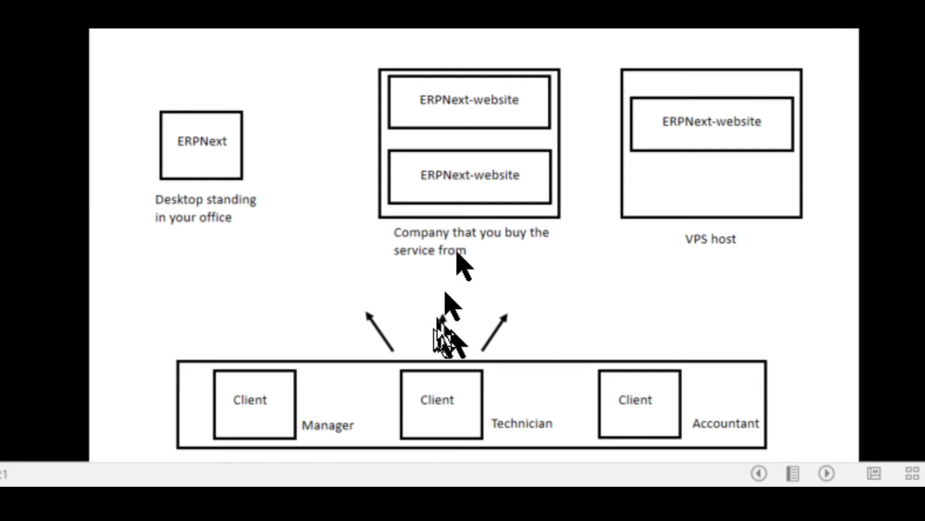
mouse_move(493, 106)
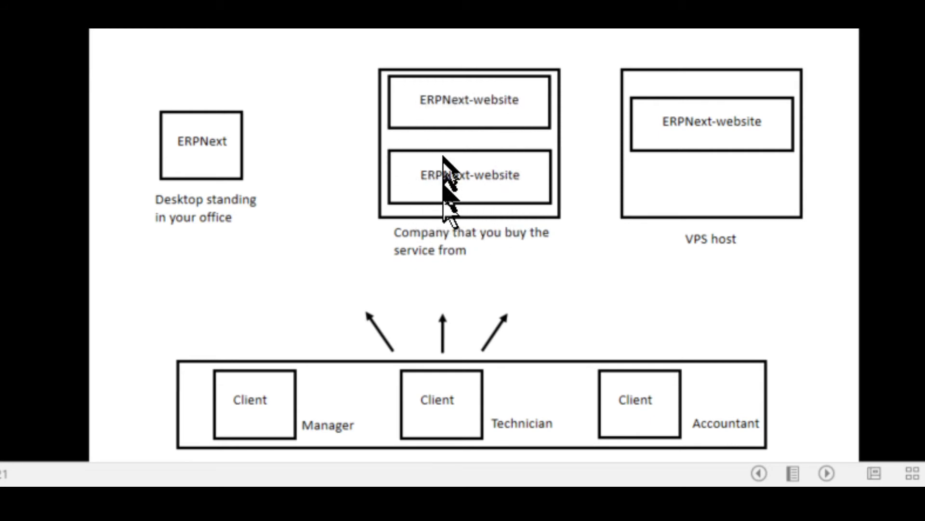
mouse_move(528, 186)
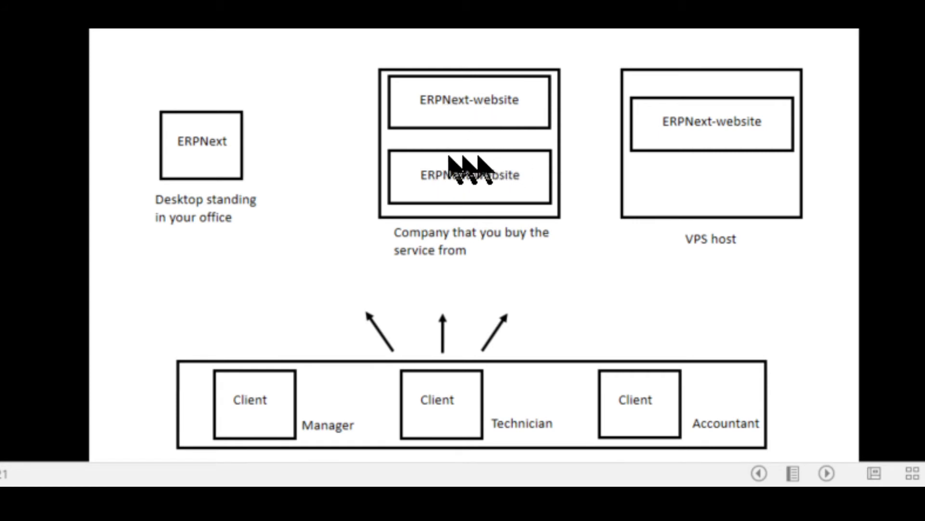
mouse_move(657, 180)
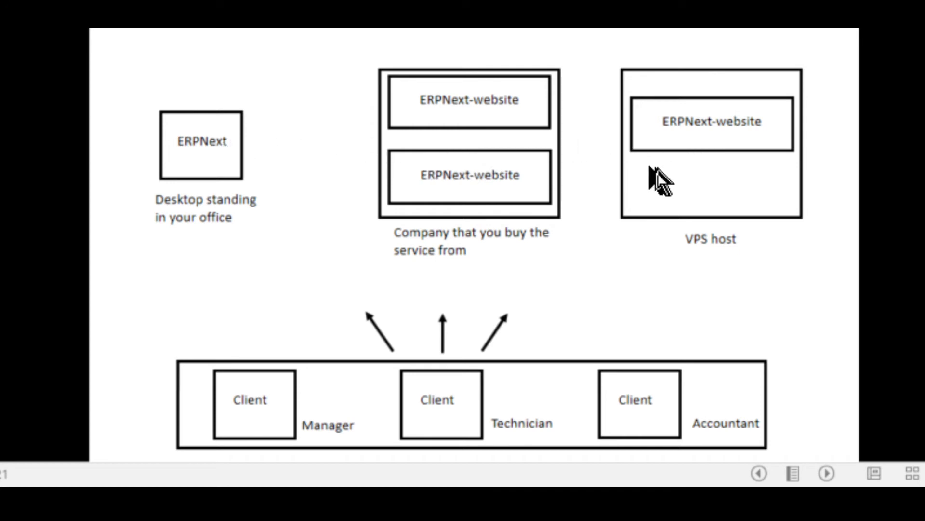
mouse_move(699, 158)
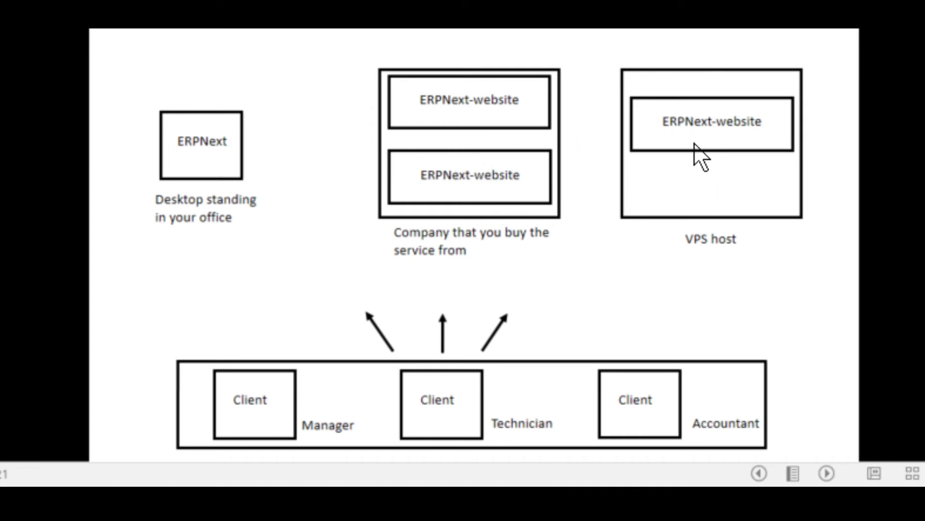
mouse_move(697, 248)
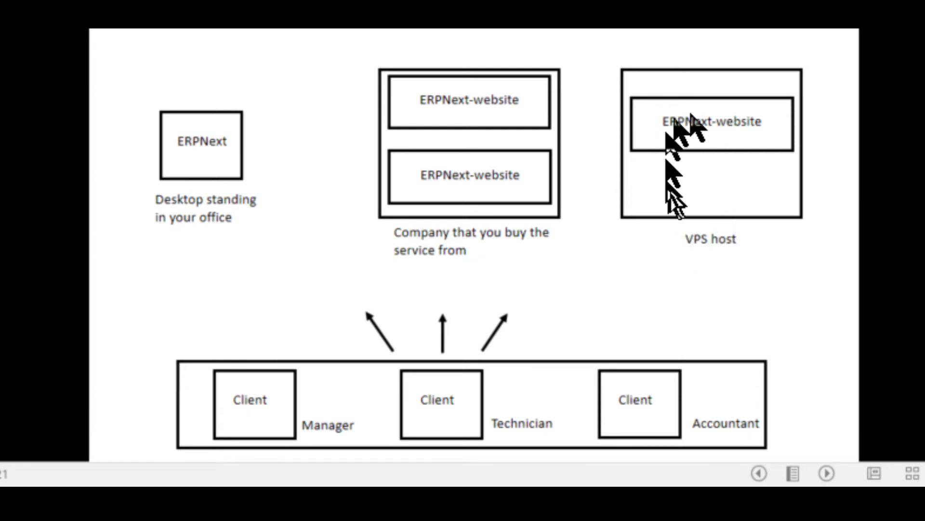
mouse_move(765, 204)
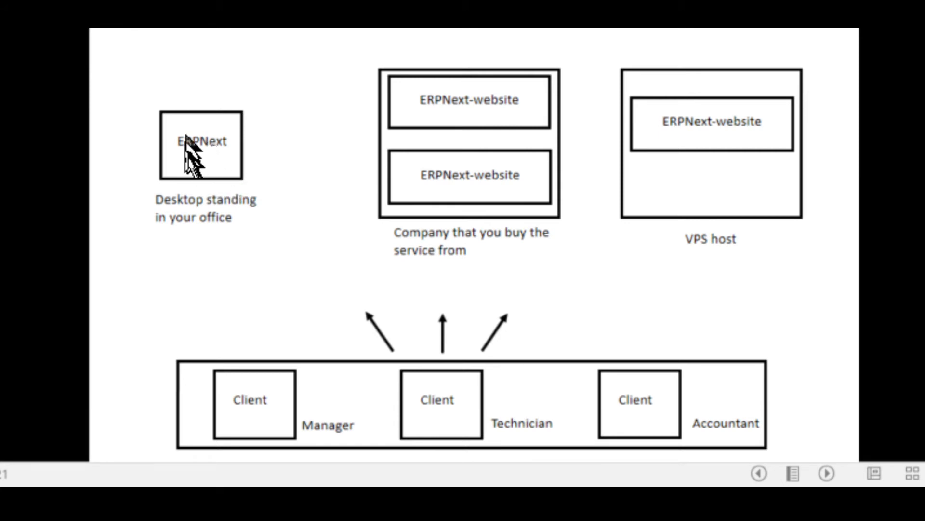
mouse_move(440, 155)
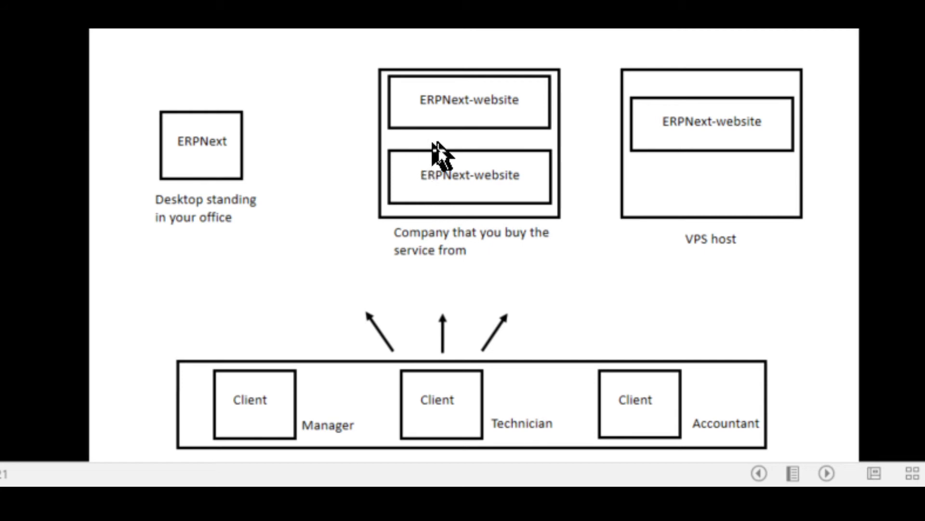
mouse_move(735, 177)
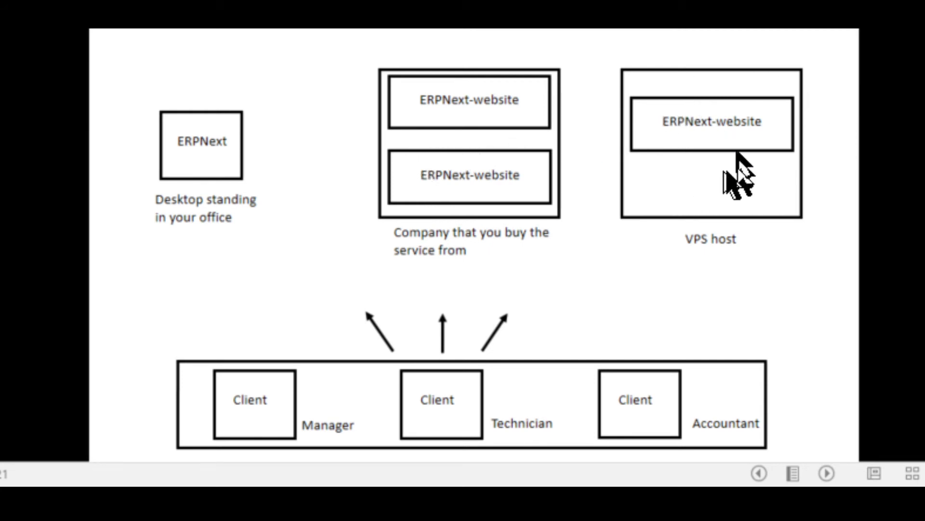
mouse_move(472, 166)
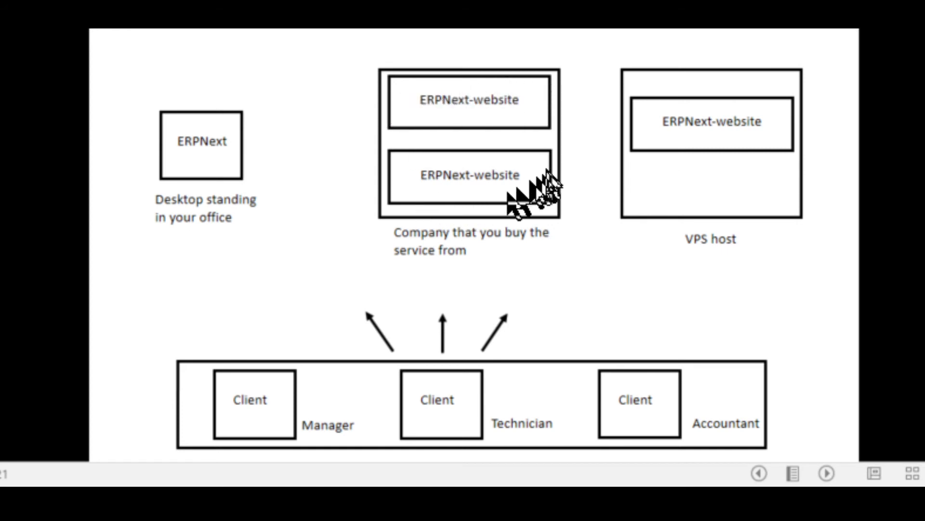
mouse_move(421, 109)
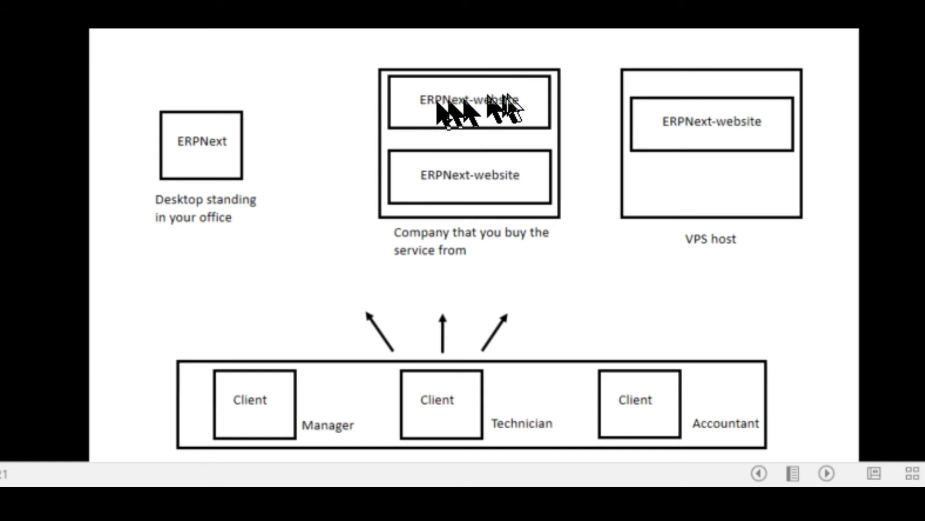
mouse_move(402, 192)
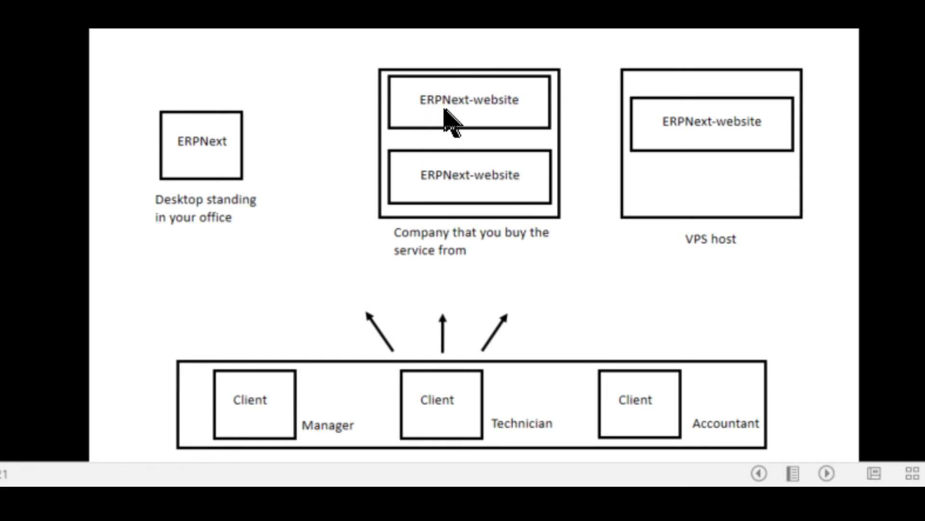
mouse_move(459, 167)
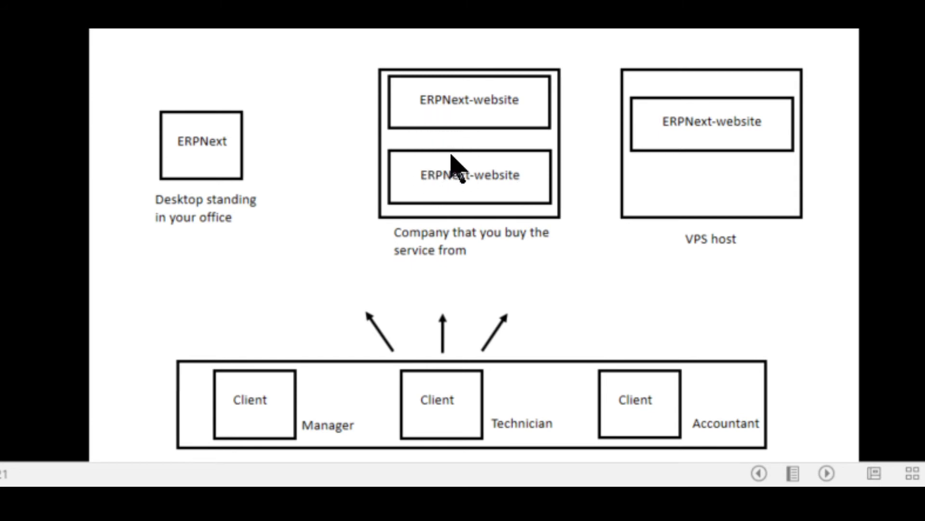
mouse_move(670, 127)
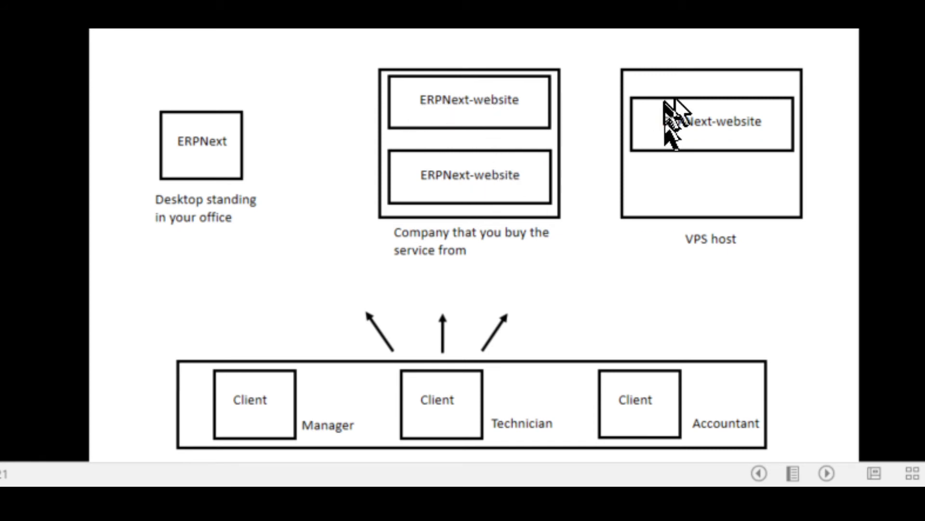
mouse_move(704, 82)
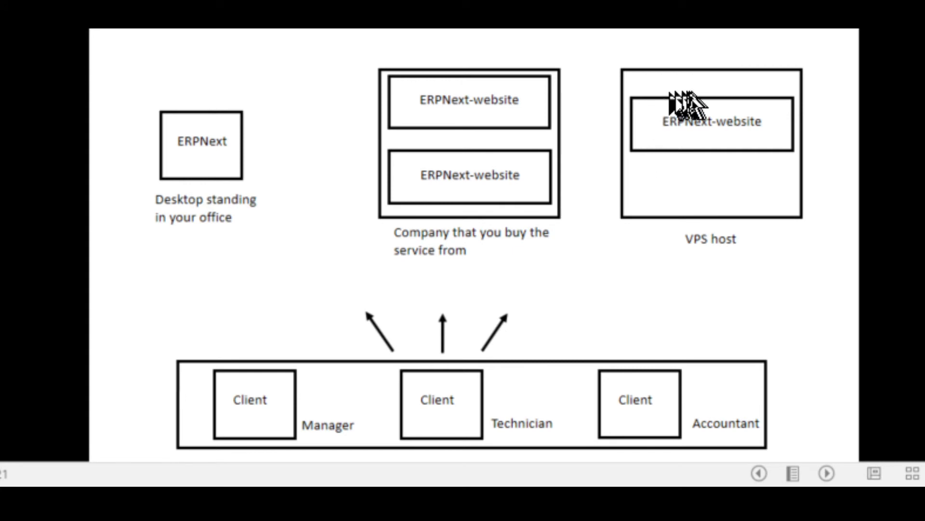
mouse_move(735, 174)
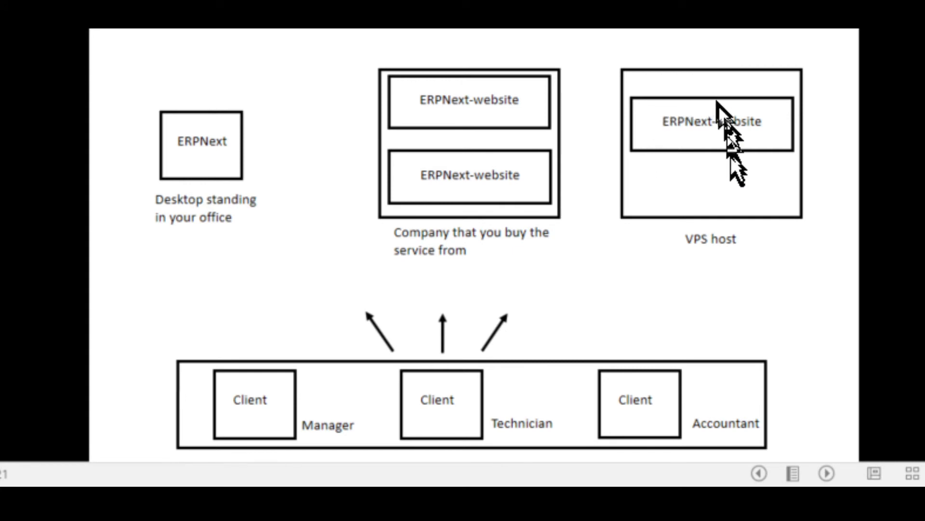
mouse_move(695, 195)
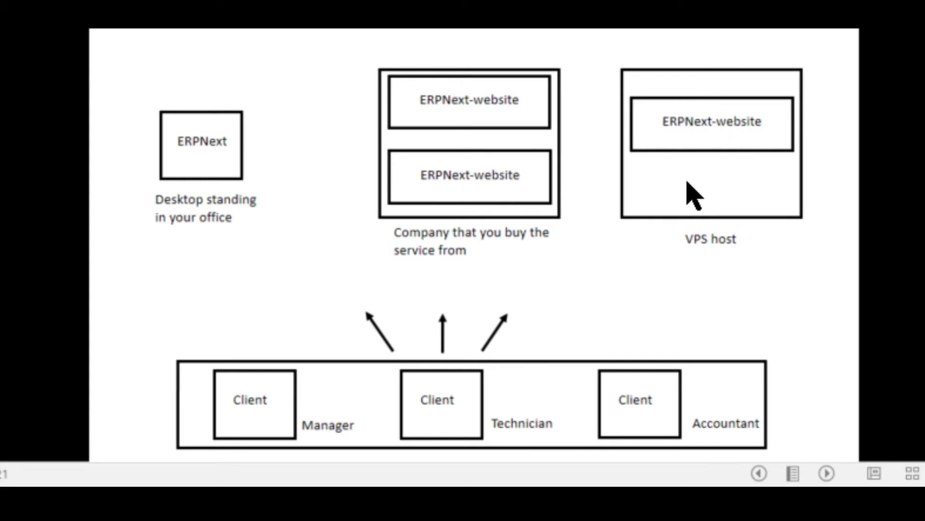
mouse_move(460, 171)
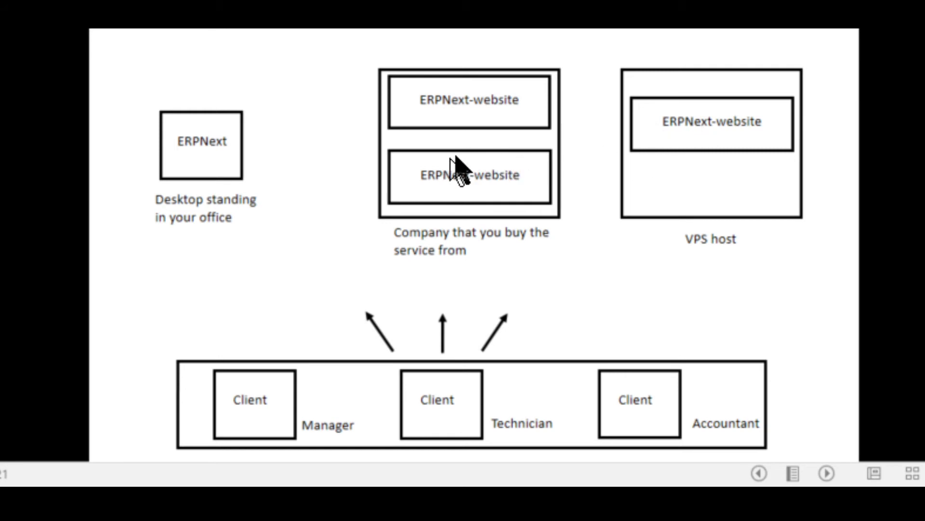
mouse_move(667, 136)
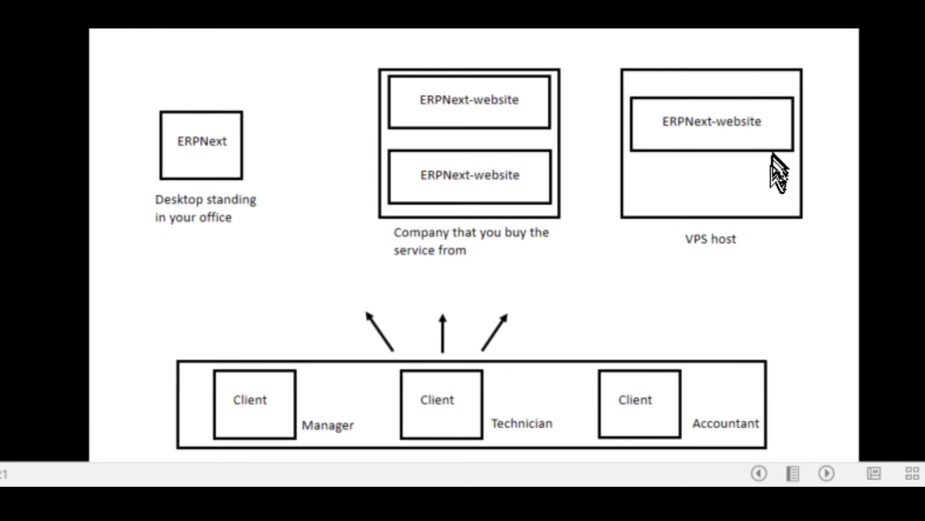
mouse_move(767, 136)
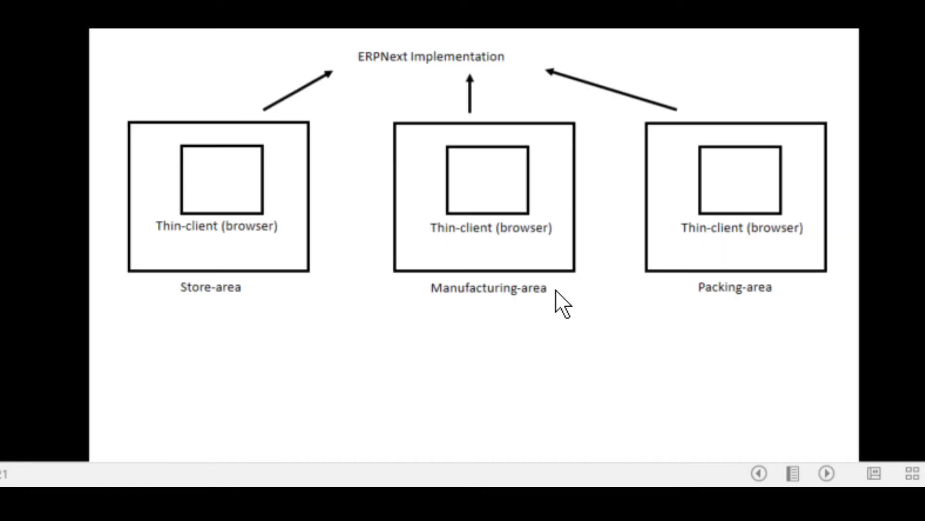
mouse_move(397, 337)
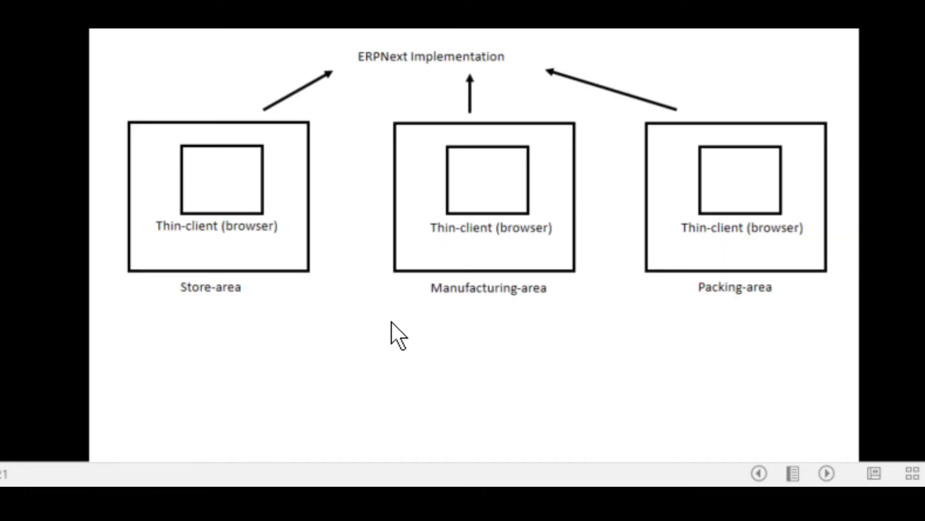
mouse_move(224, 236)
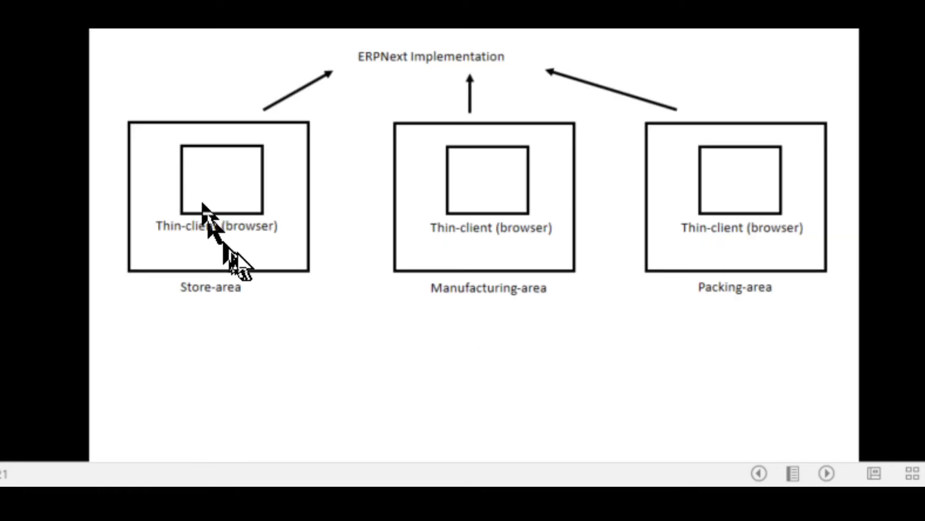
mouse_move(463, 71)
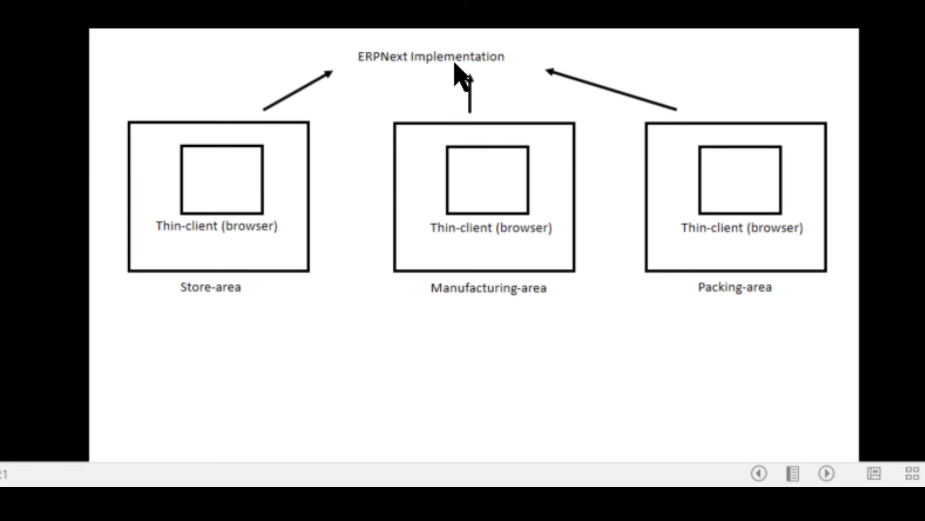
mouse_move(440, 331)
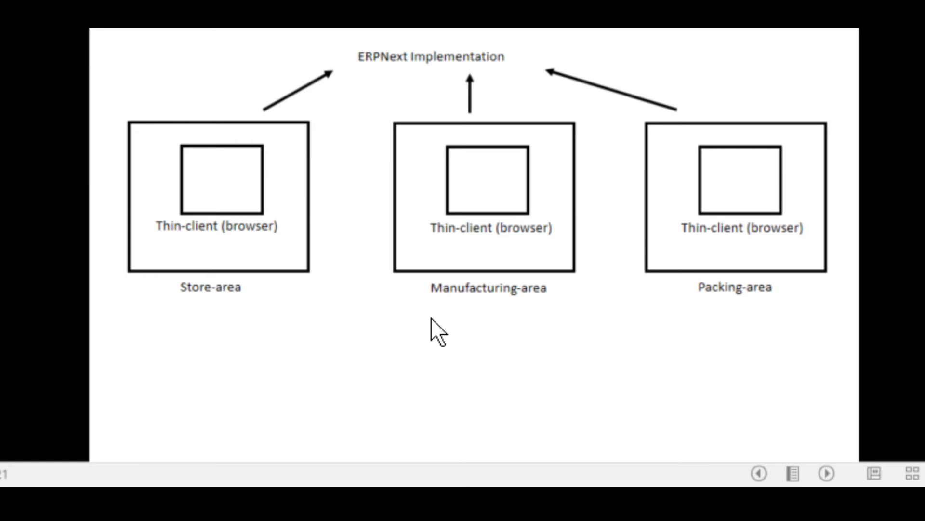
mouse_move(394, 347)
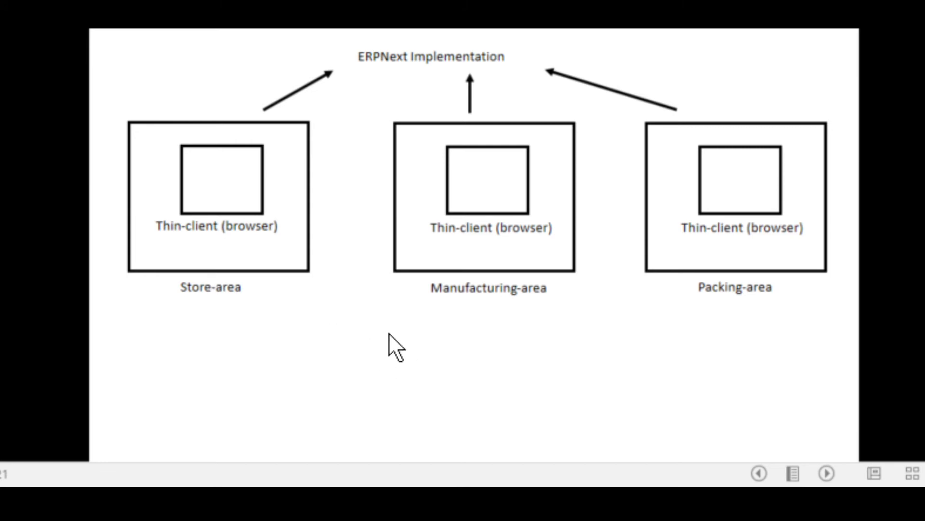
mouse_move(431, 342)
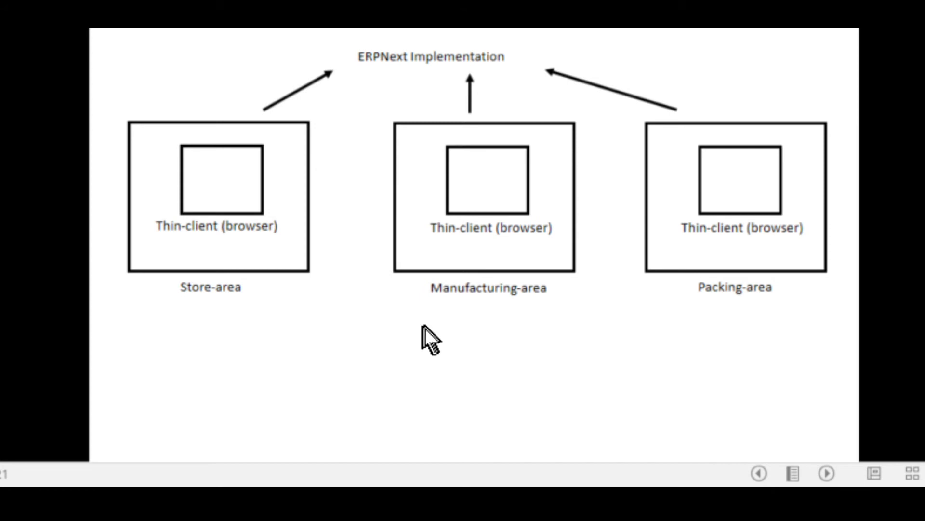
mouse_move(403, 369)
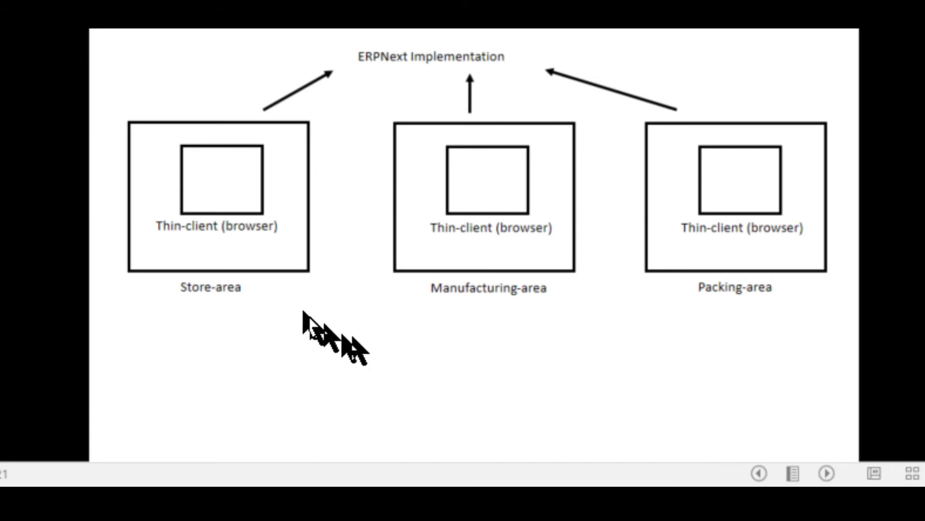
mouse_move(478, 277)
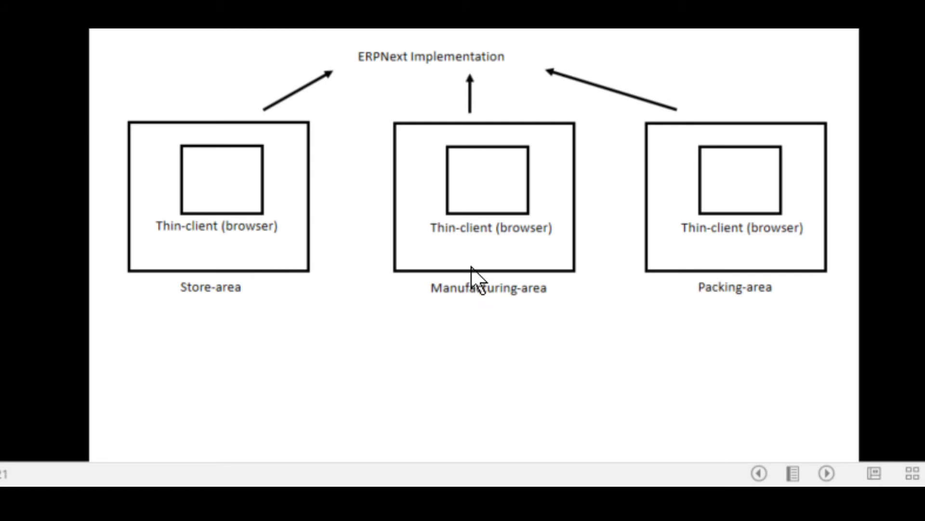
mouse_move(445, 355)
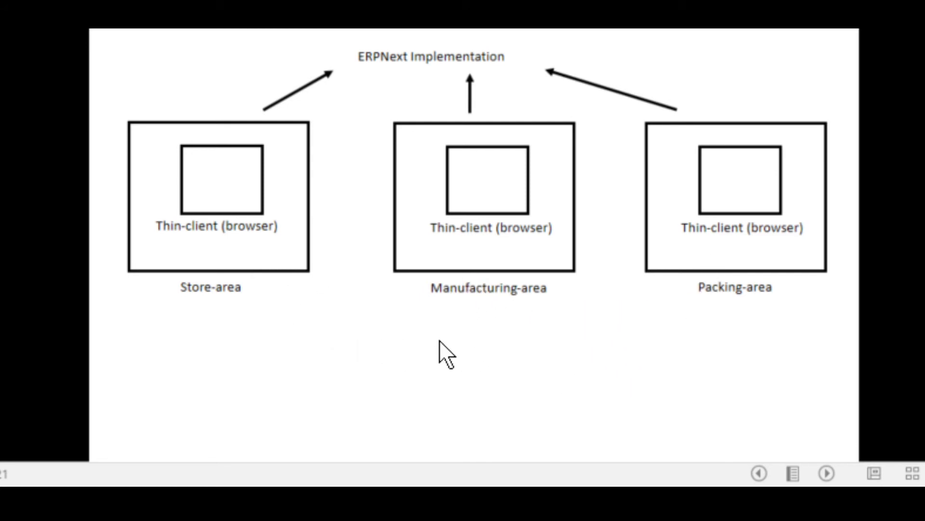
mouse_move(446, 295)
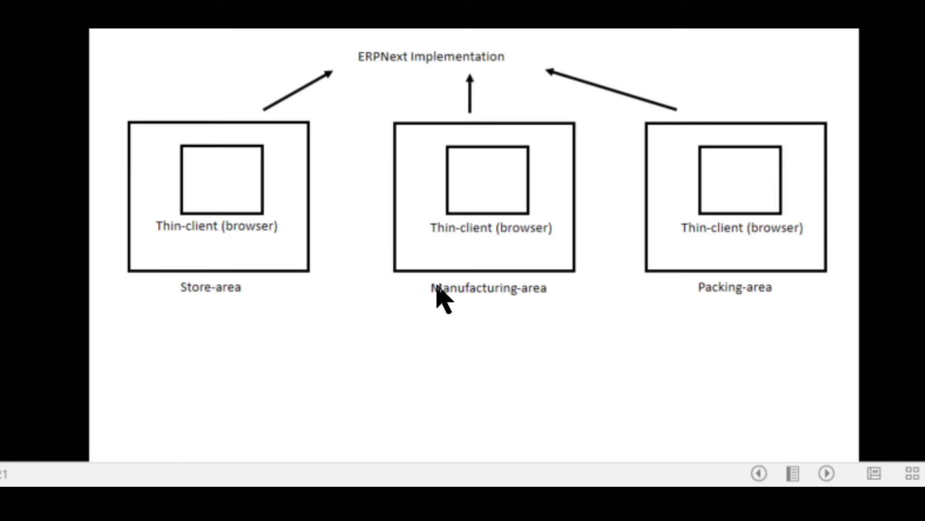
mouse_move(183, 378)
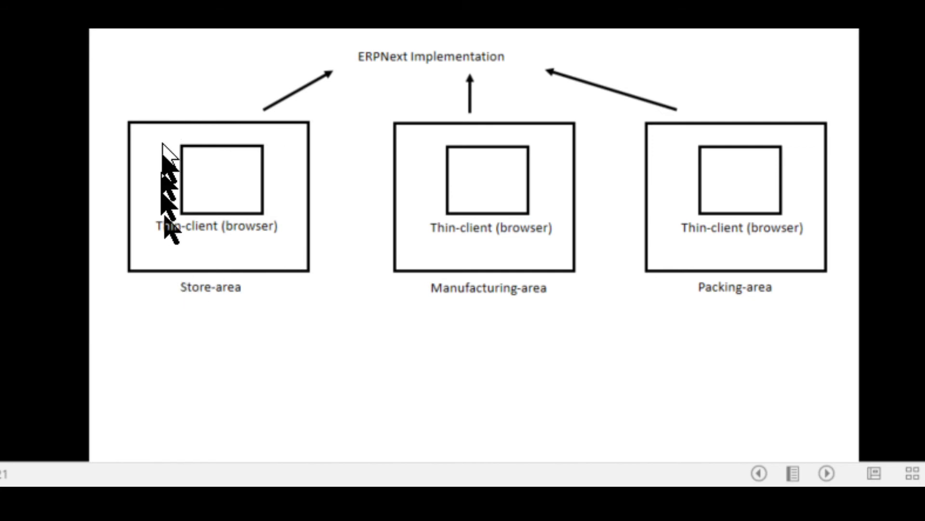
mouse_move(213, 136)
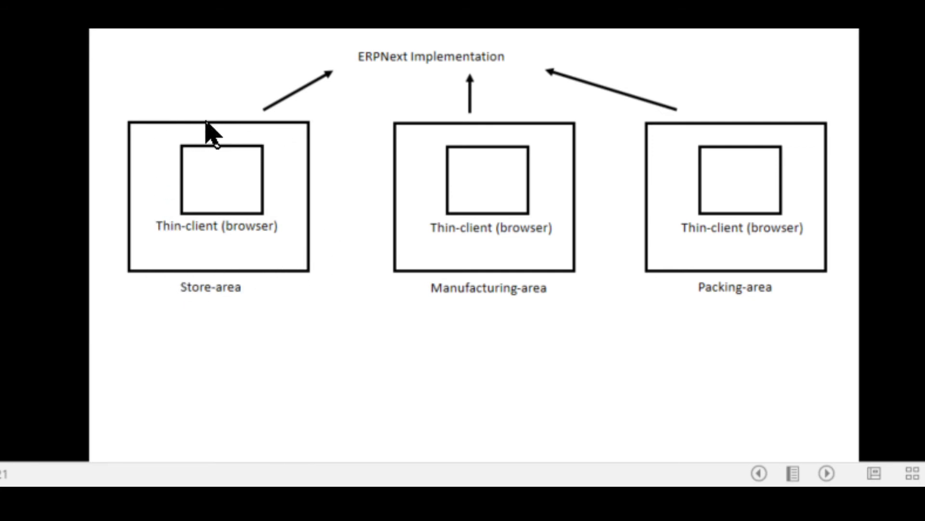
mouse_move(280, 230)
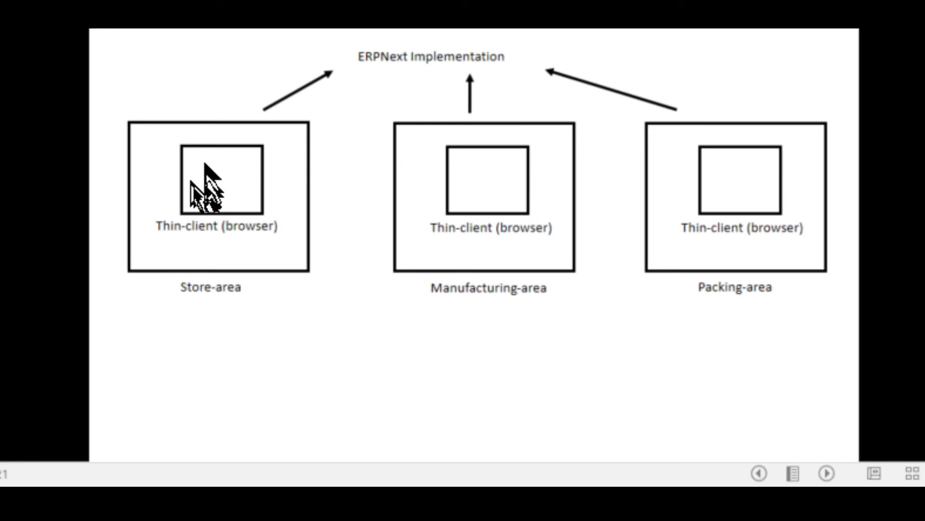
mouse_move(204, 180)
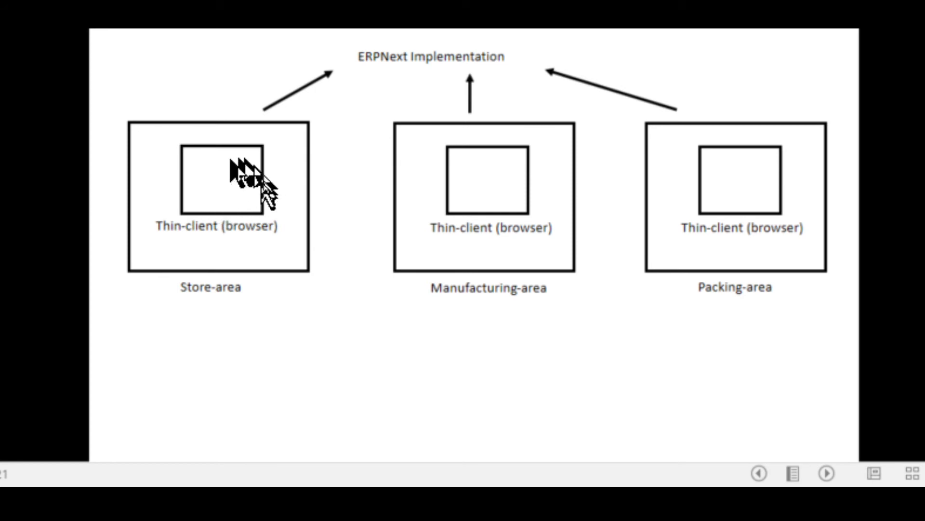
mouse_move(454, 266)
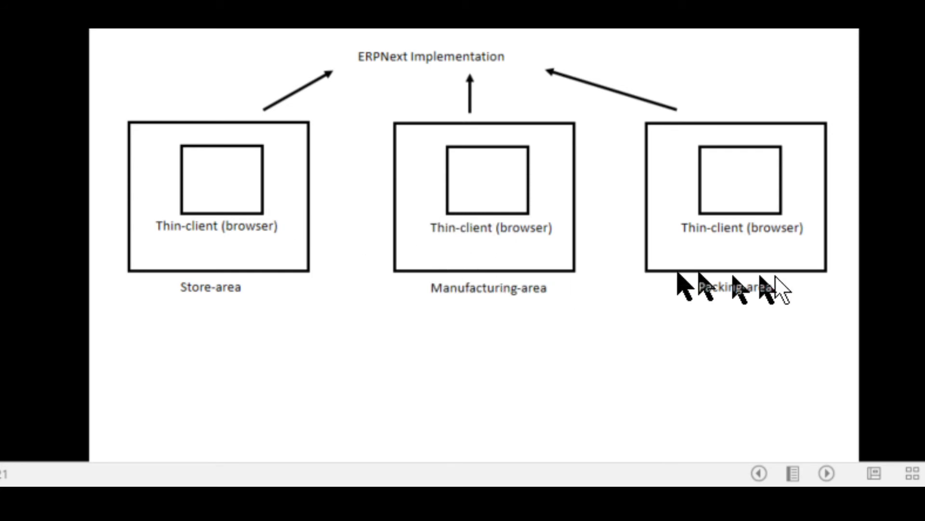
mouse_move(464, 328)
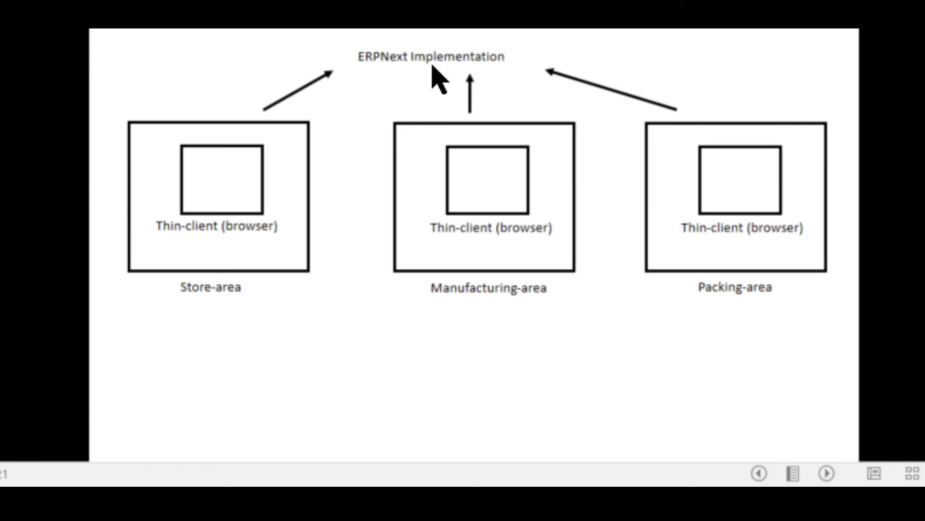
mouse_move(449, 206)
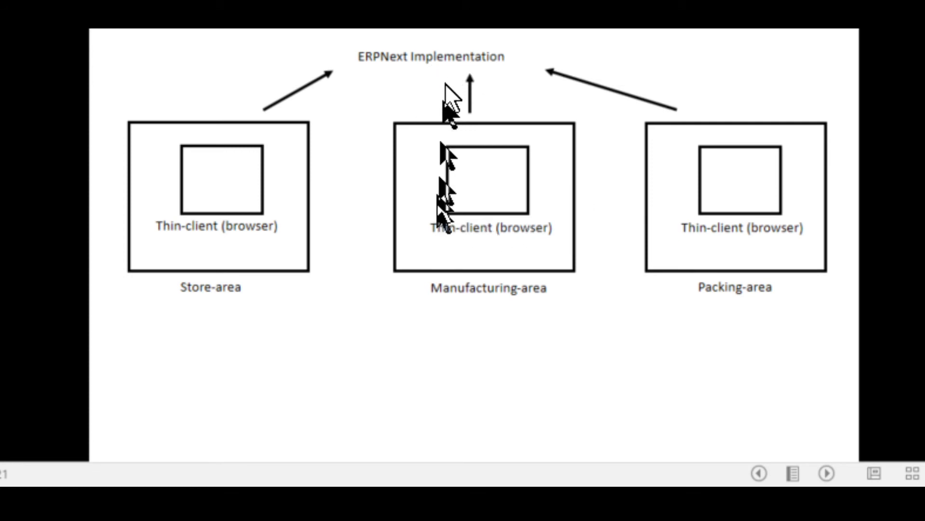
mouse_move(363, 378)
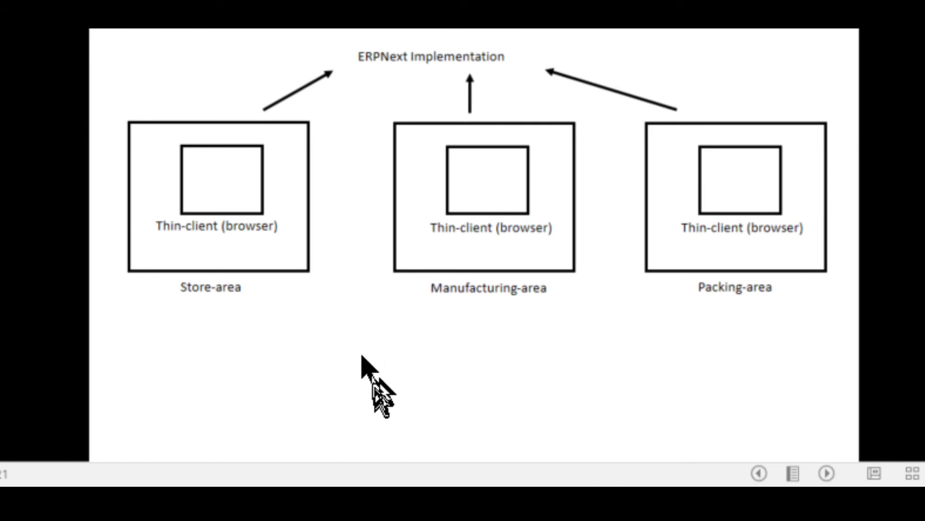
mouse_move(345, 366)
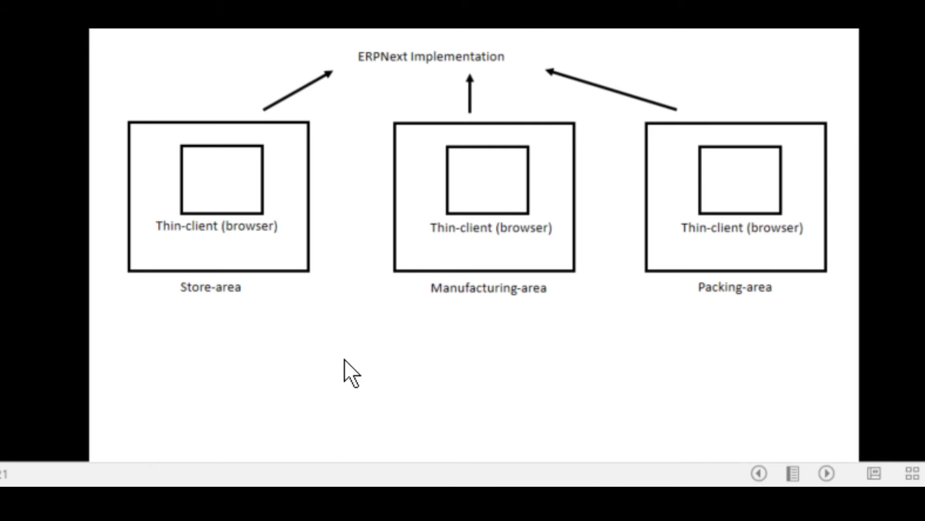
mouse_move(284, 377)
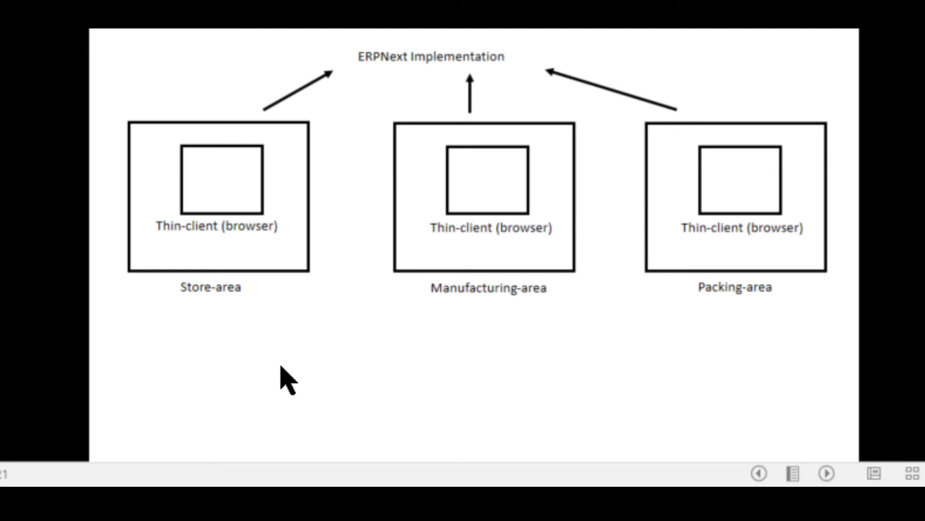
mouse_move(337, 360)
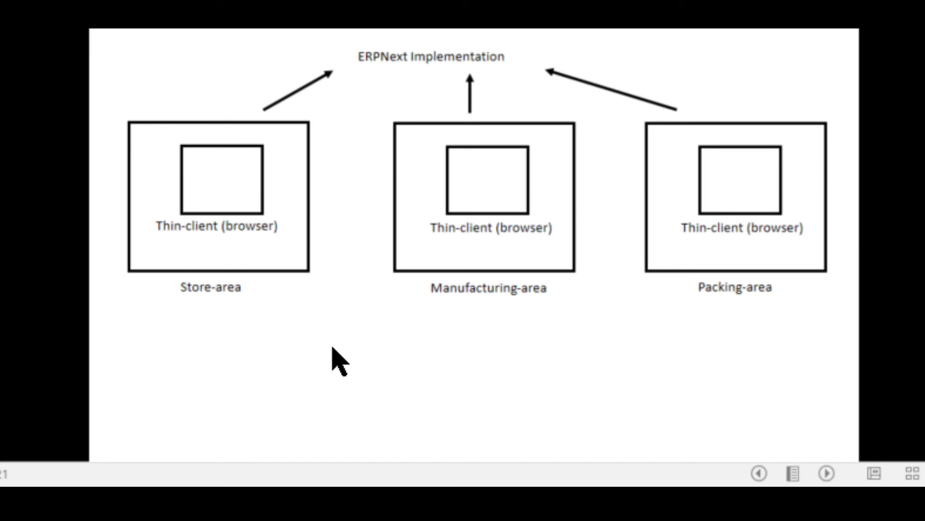
mouse_move(404, 293)
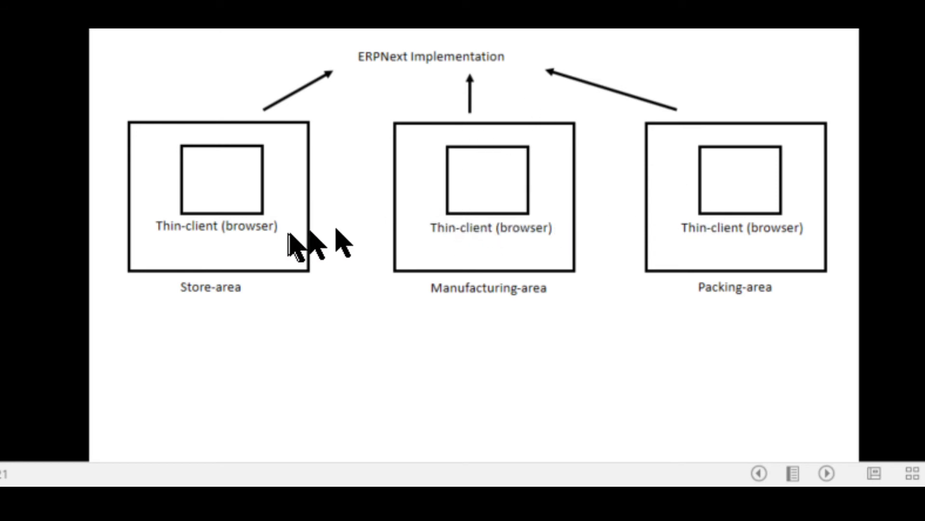
mouse_move(306, 300)
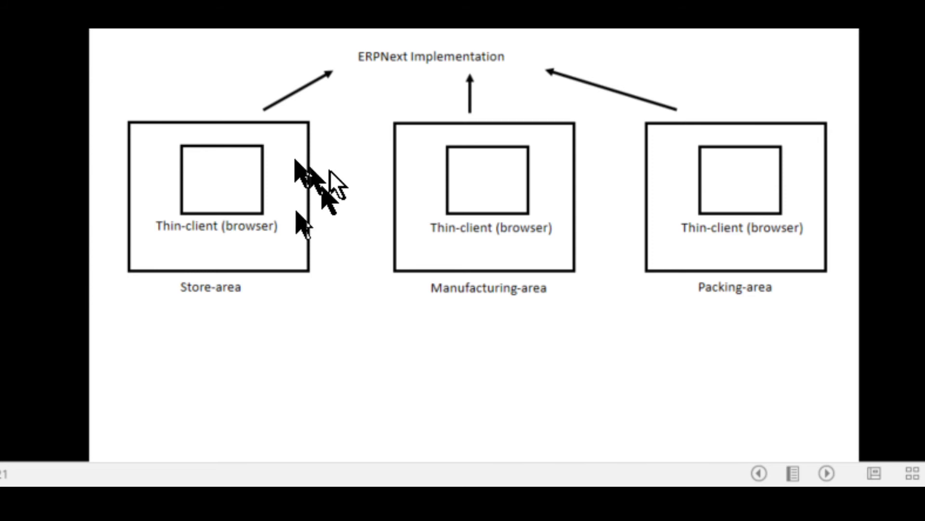
mouse_move(347, 281)
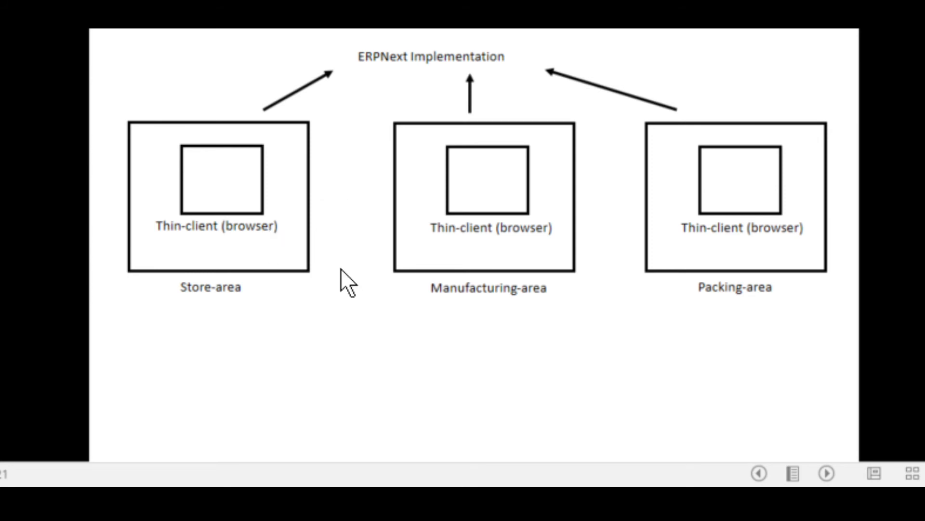
mouse_move(598, 304)
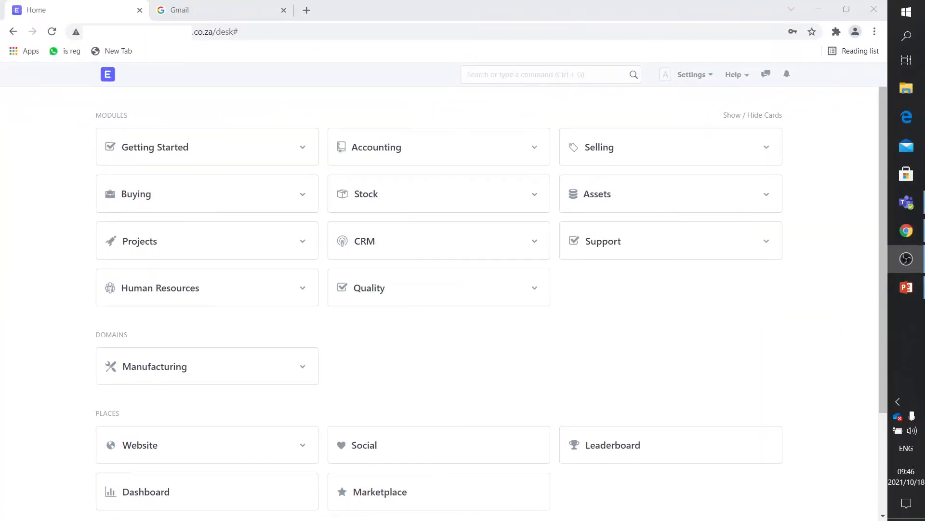
mouse_move(231, 203)
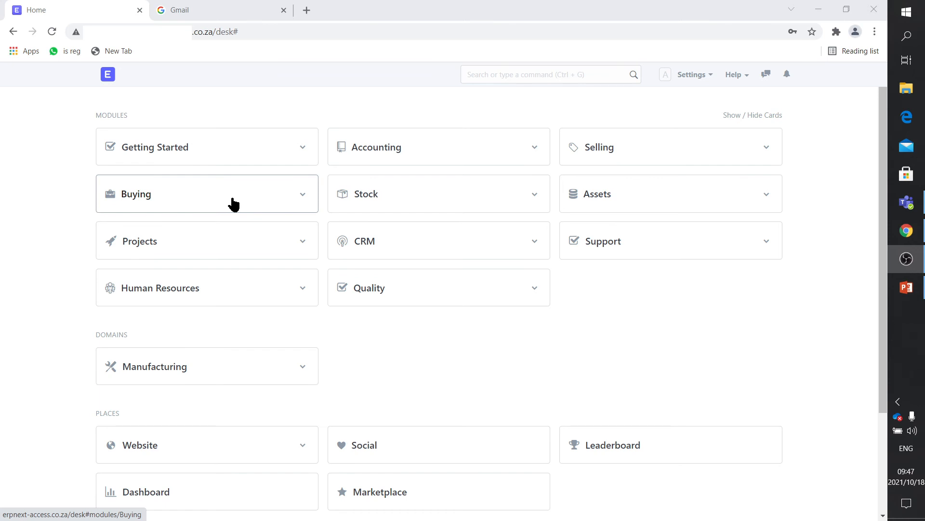
mouse_move(266, 177)
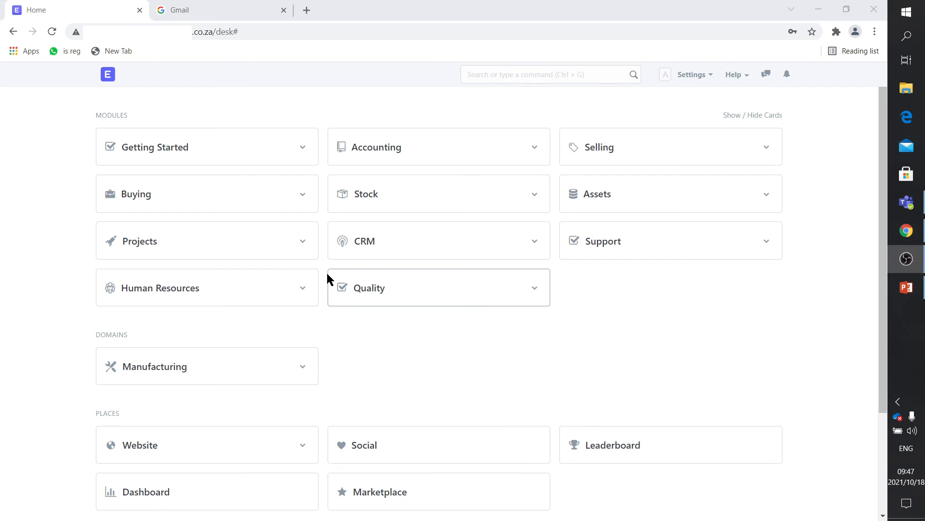
mouse_move(365, 241)
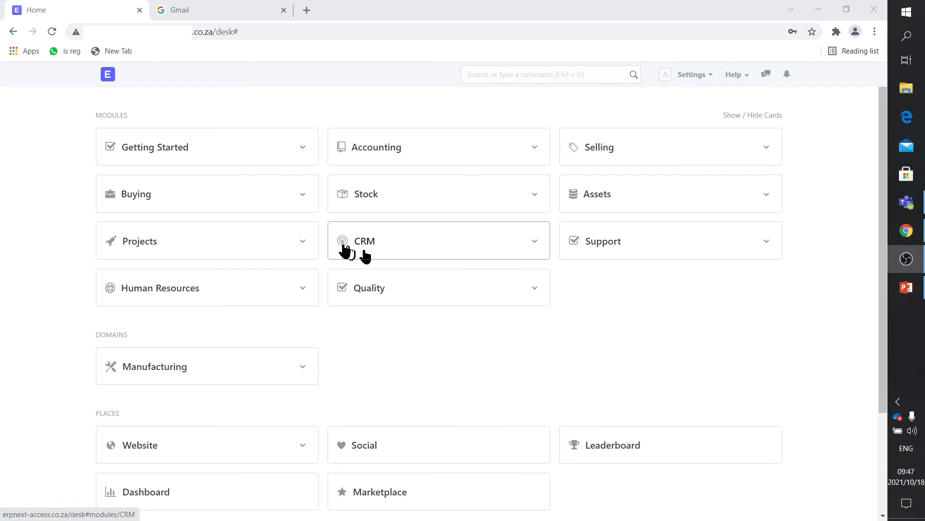
click(375, 147)
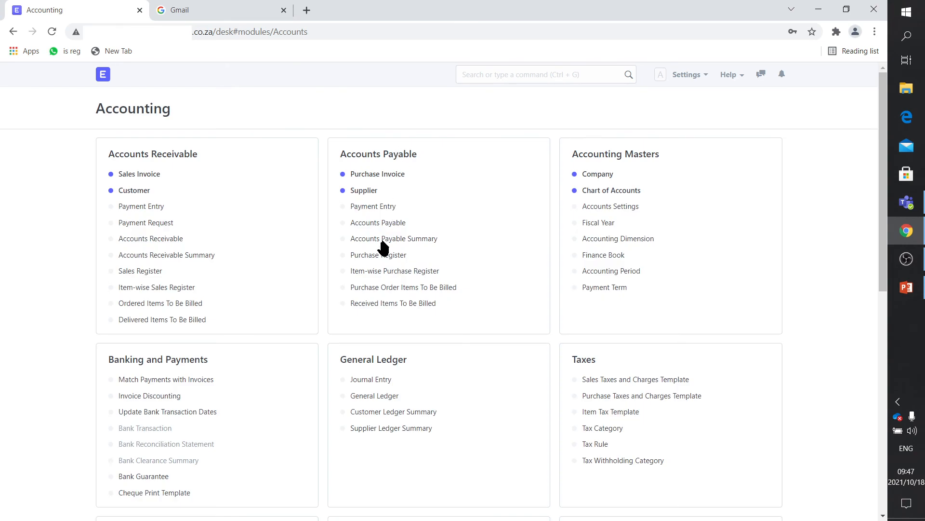
mouse_move(377, 174)
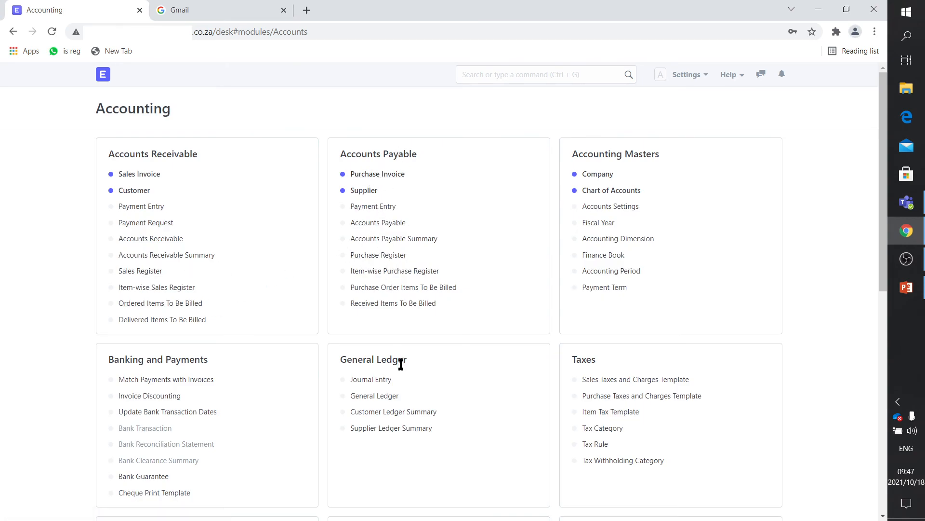
scroll(down, 3)
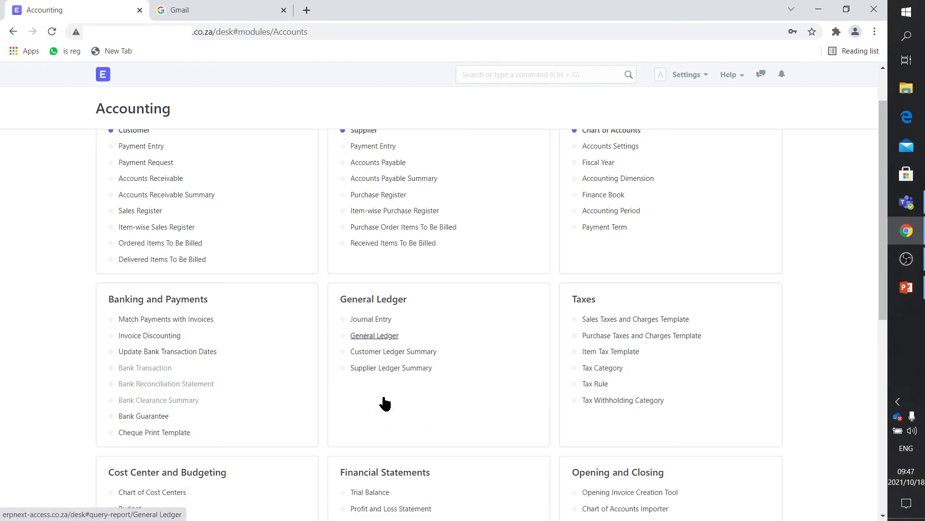
scroll(down, 3)
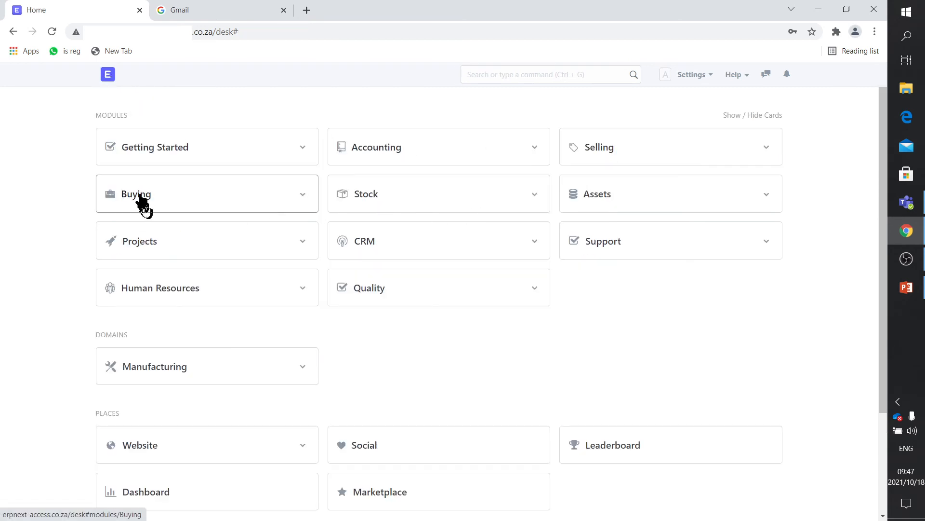
click(136, 194)
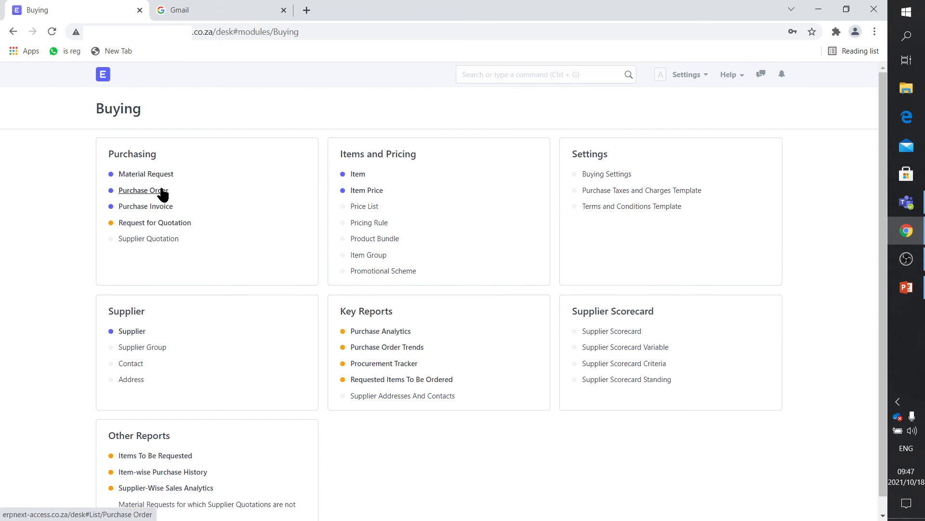
mouse_move(173, 218)
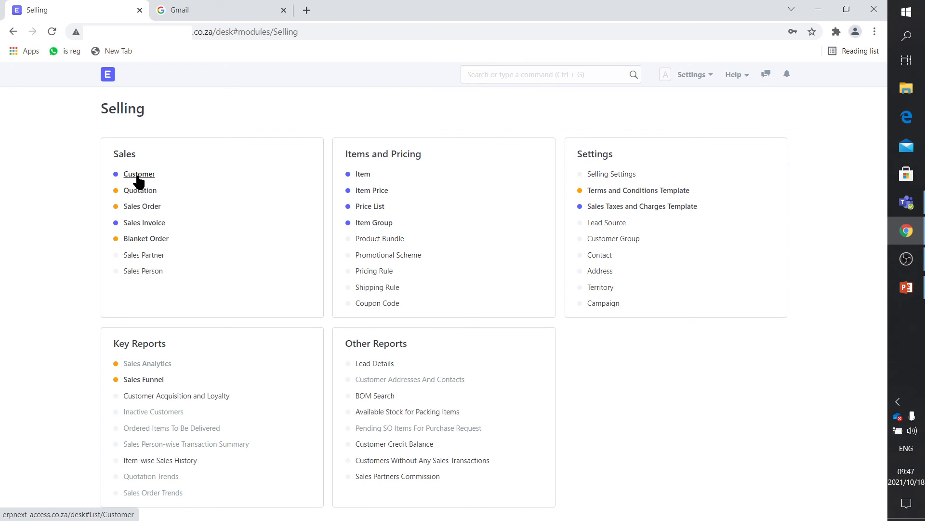
mouse_move(142, 206)
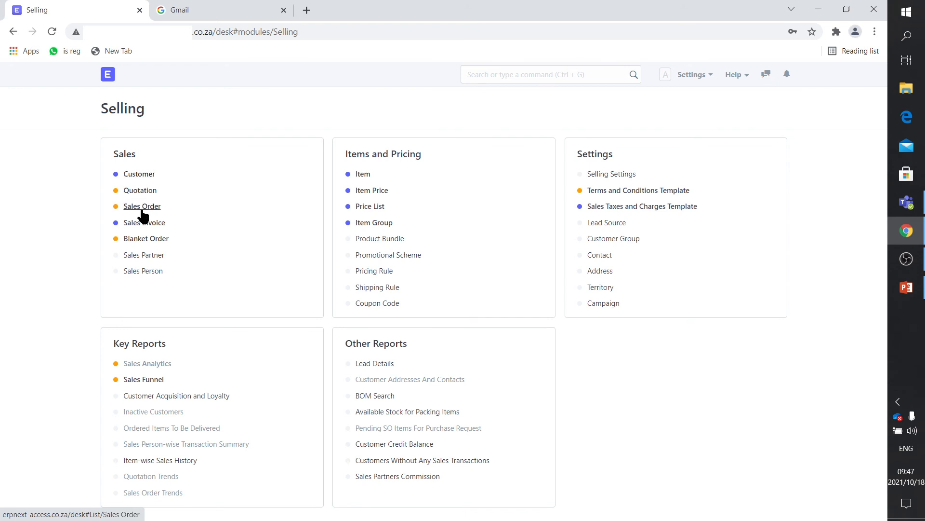
mouse_move(108, 74)
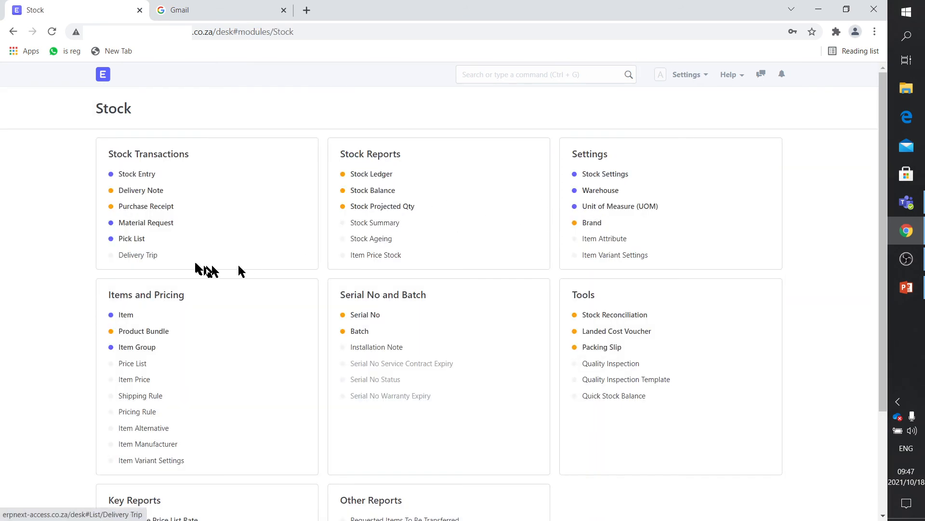
mouse_move(146, 206)
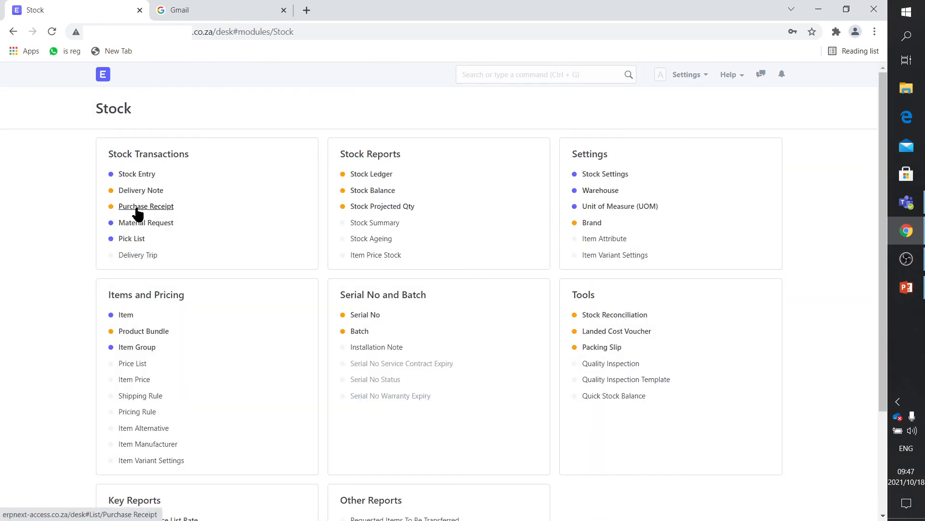
mouse_move(145, 223)
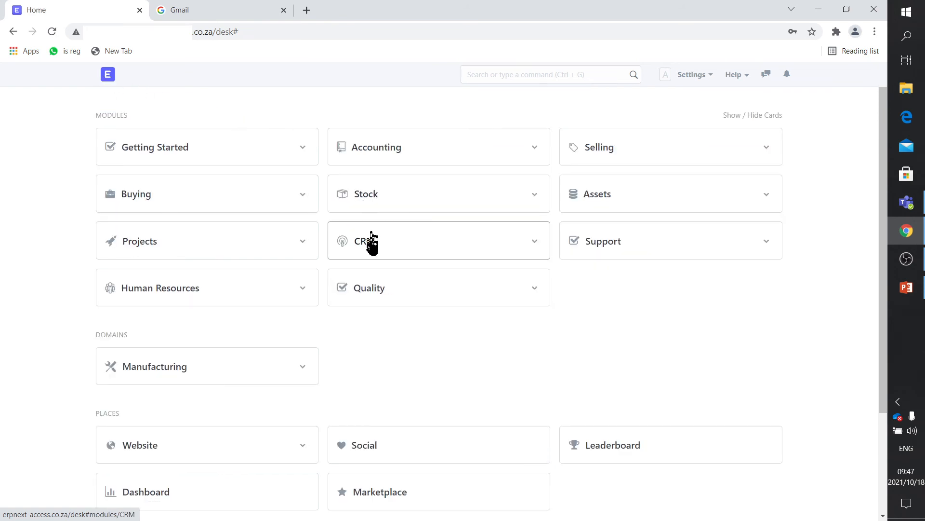
click(363, 240)
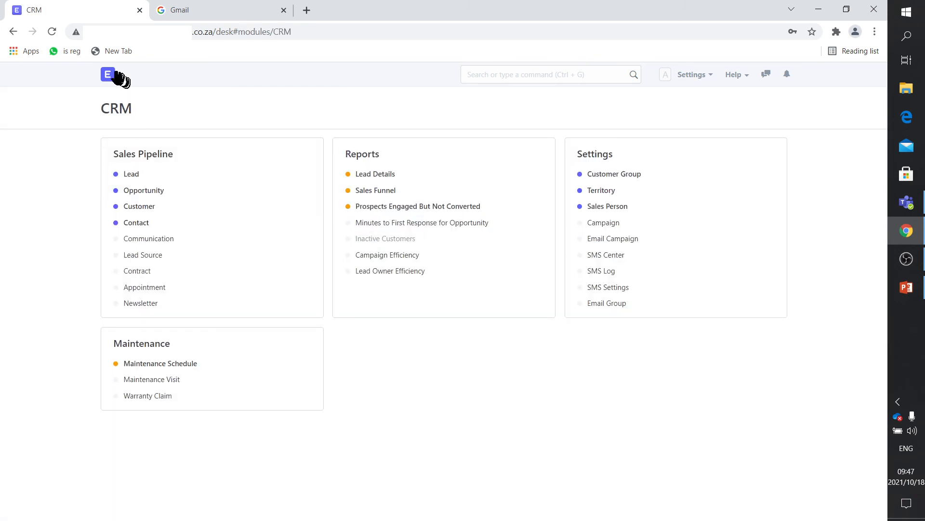
click(108, 74)
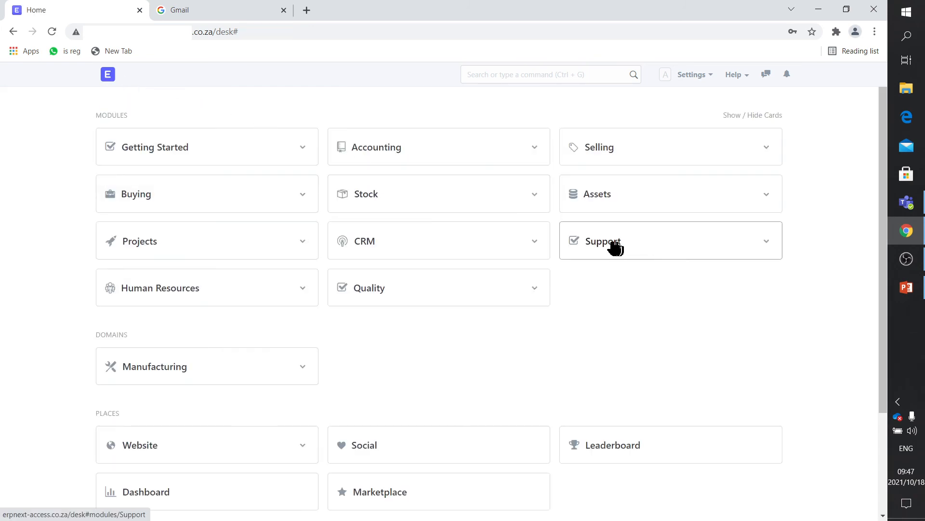
click(602, 241)
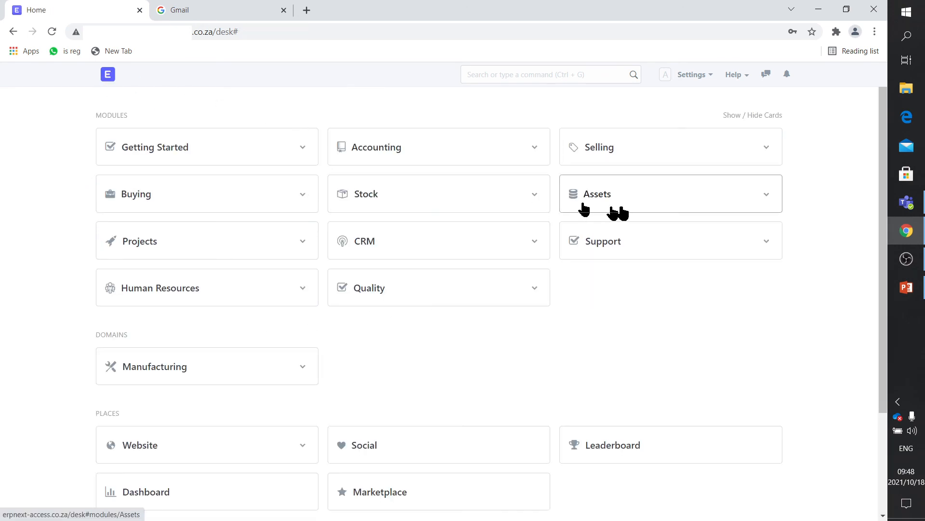
click(597, 194)
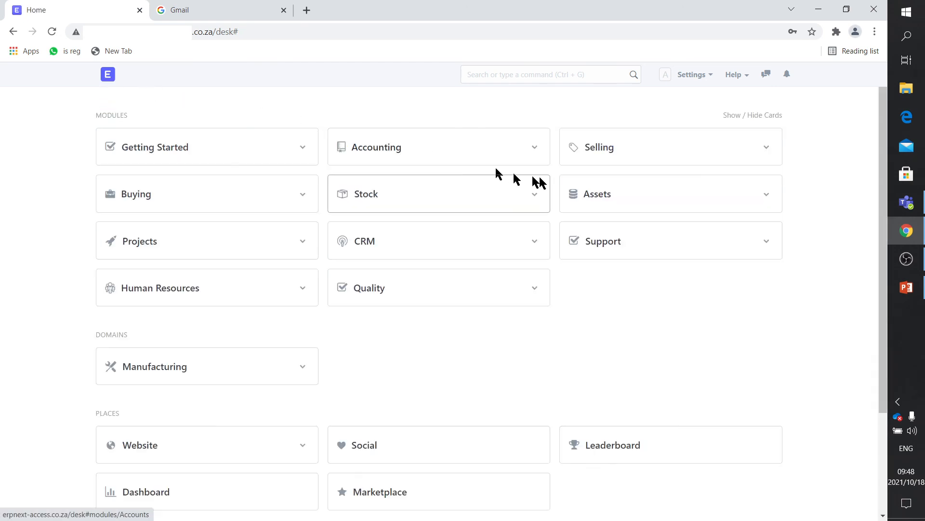
click(160, 287)
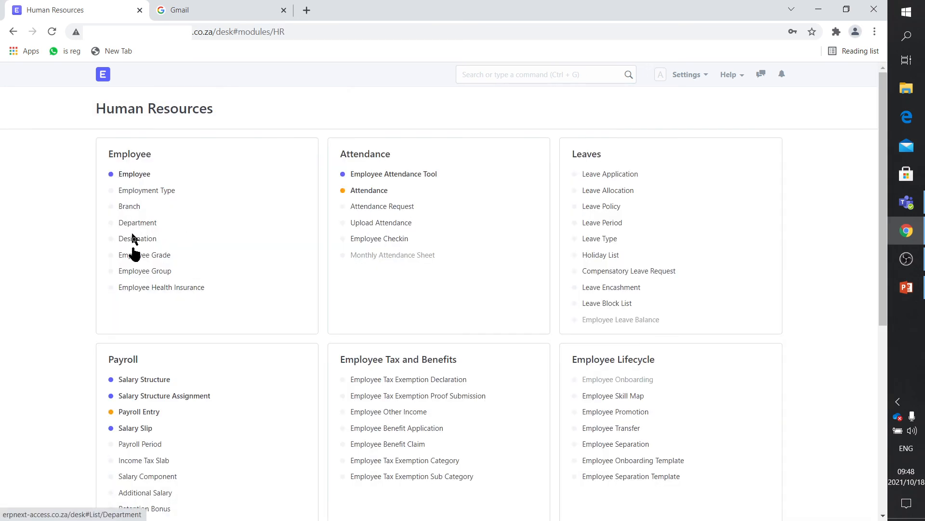
mouse_move(138, 411)
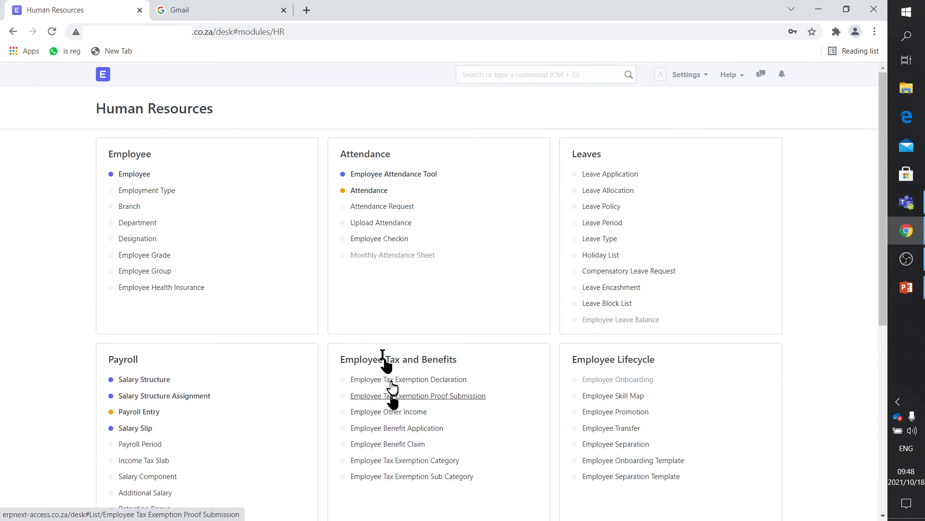
click(103, 73)
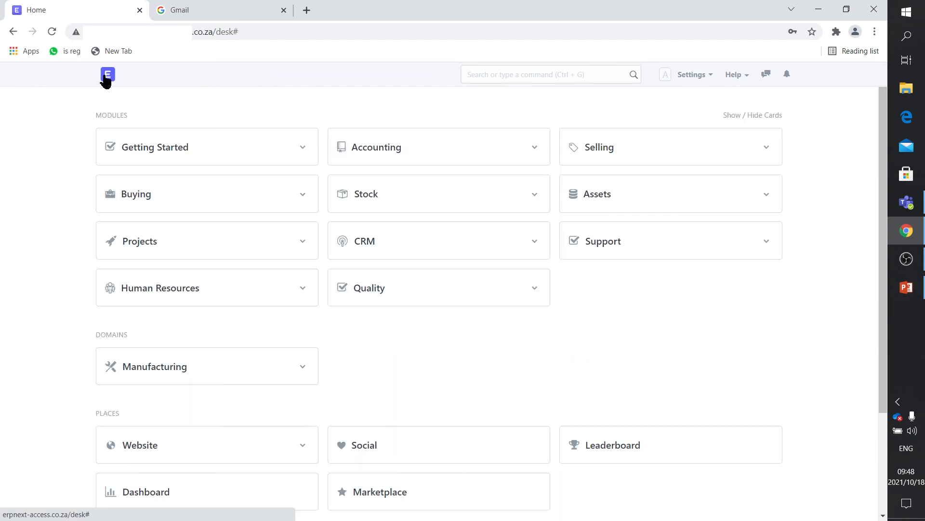
click(368, 287)
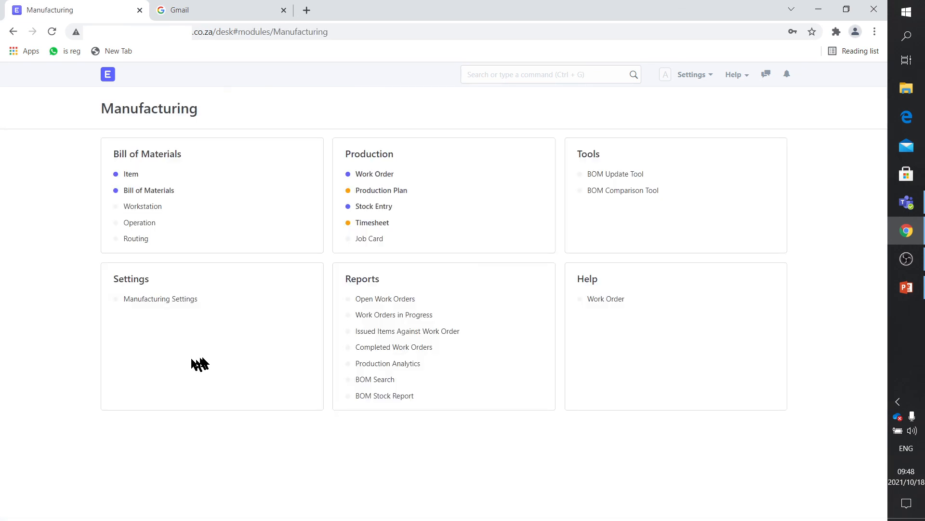
mouse_move(355, 274)
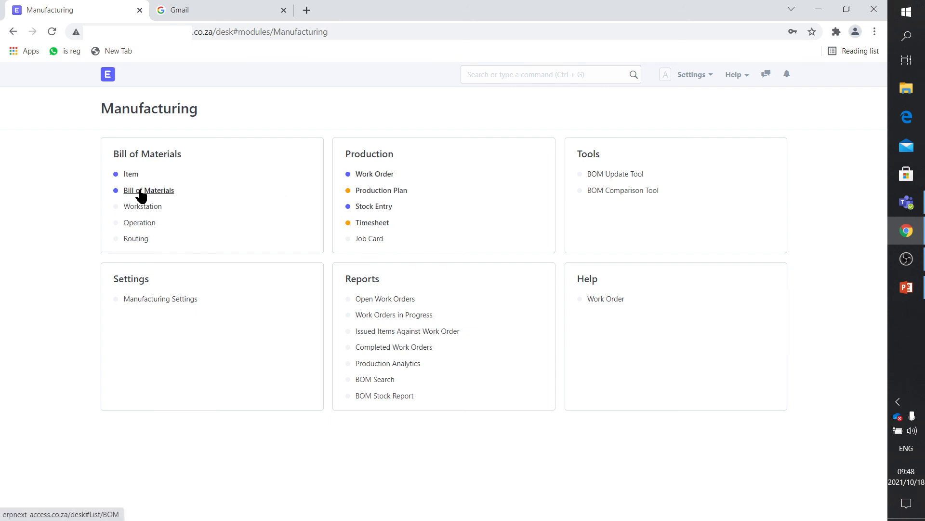
mouse_move(142, 206)
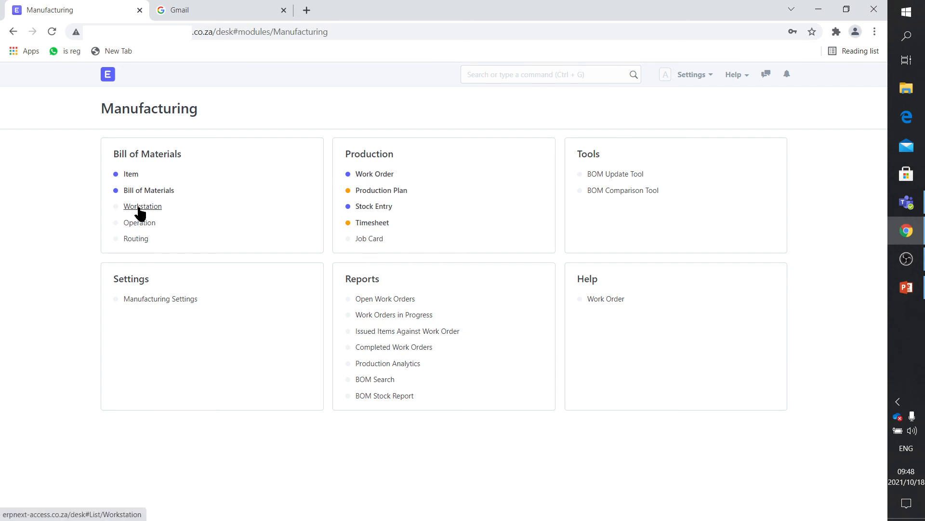
mouse_move(136, 238)
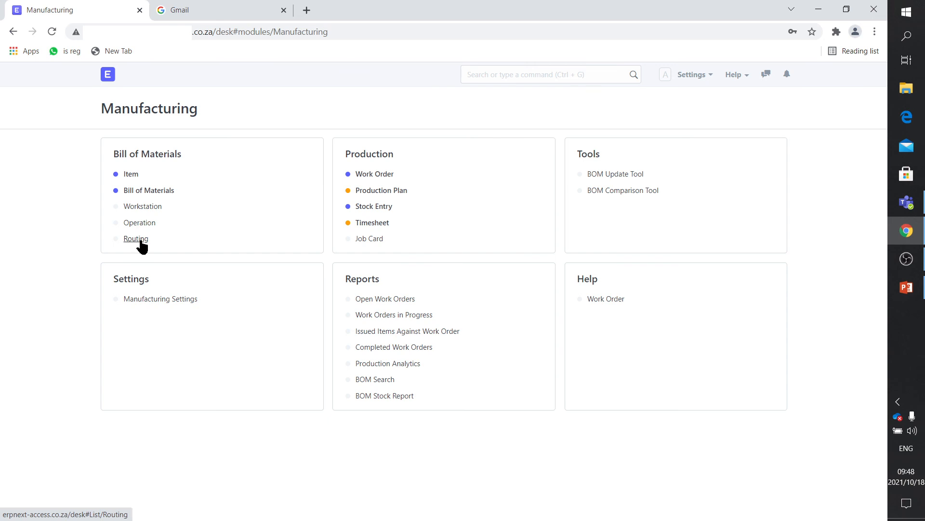
mouse_move(381, 190)
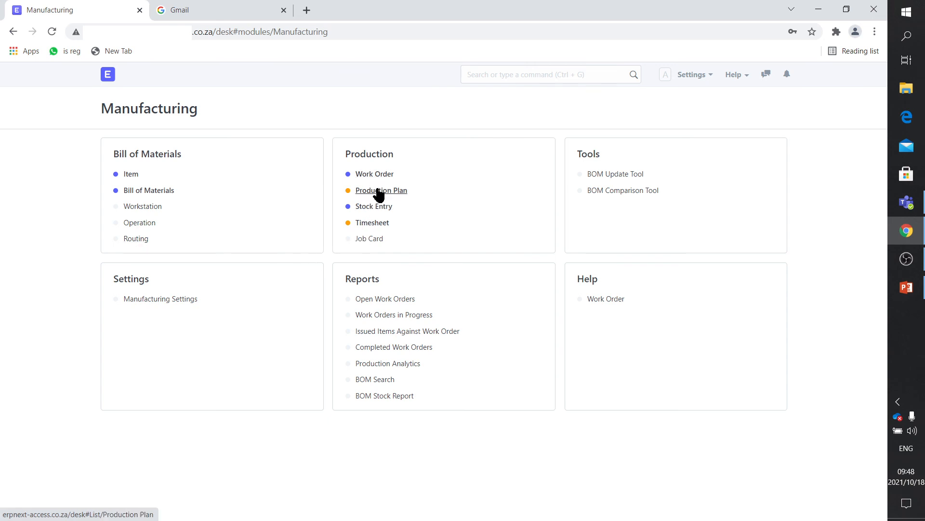
mouse_move(368, 238)
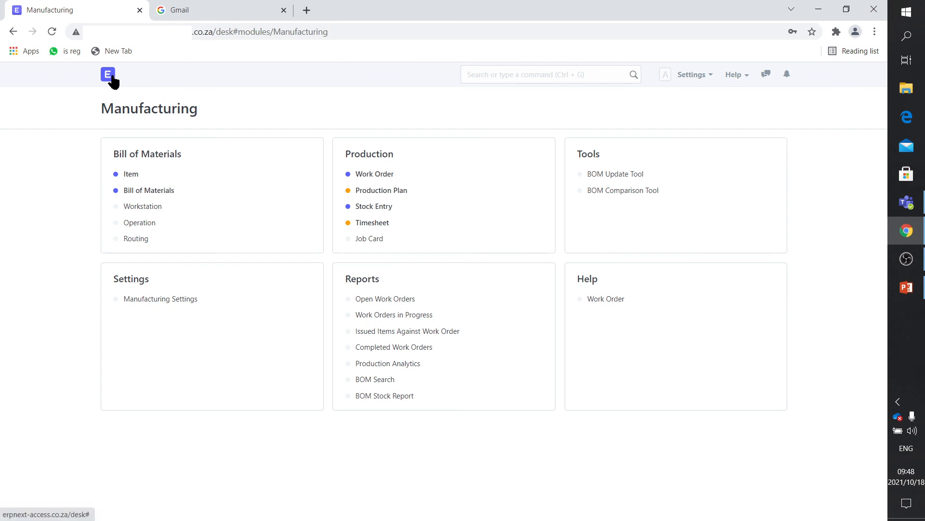
click(108, 75)
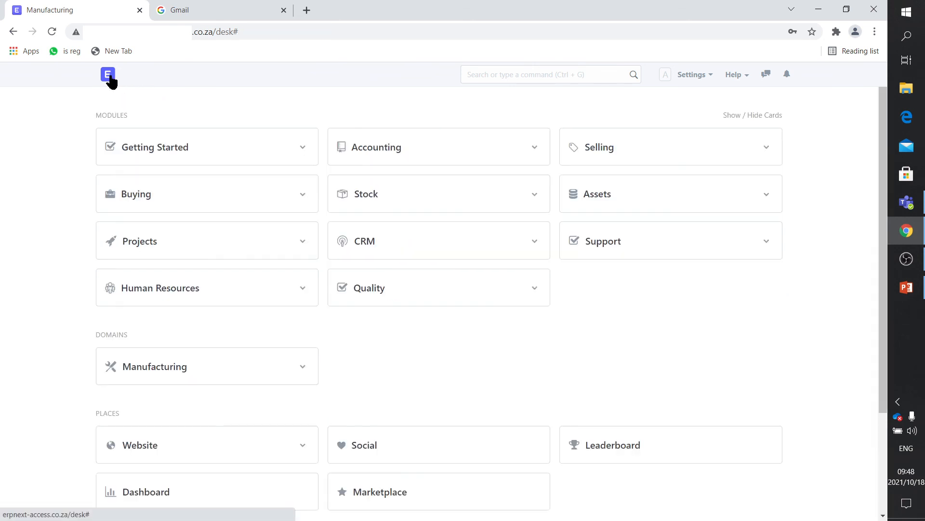
scroll(down, 3)
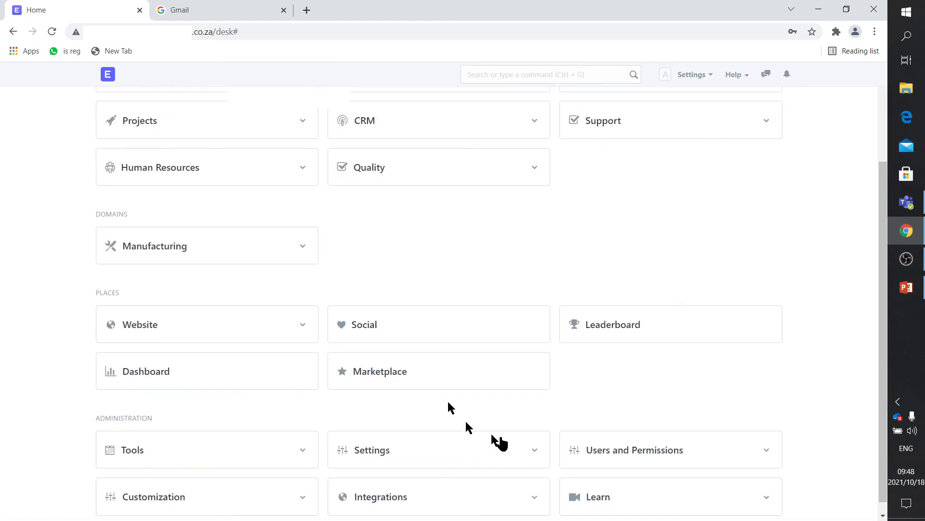
mouse_move(637, 454)
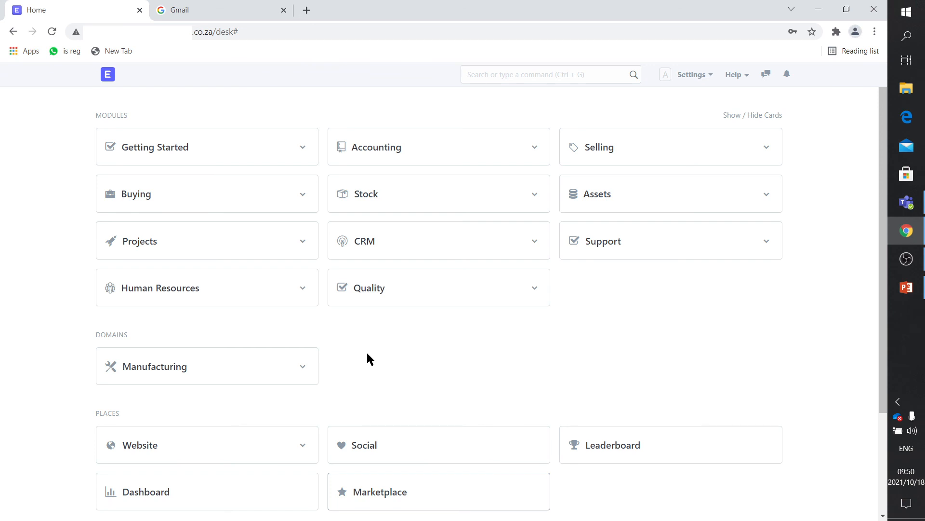
mouse_move(466, 352)
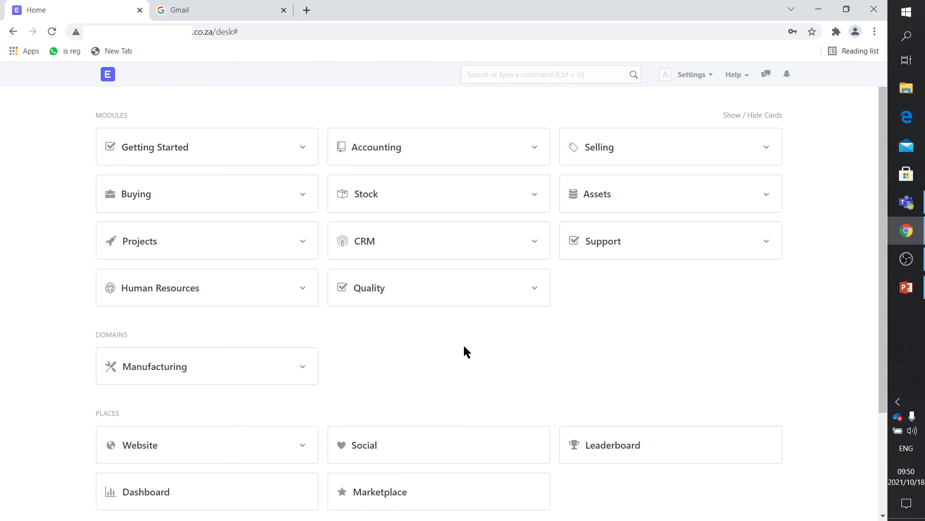
mouse_move(5, 449)
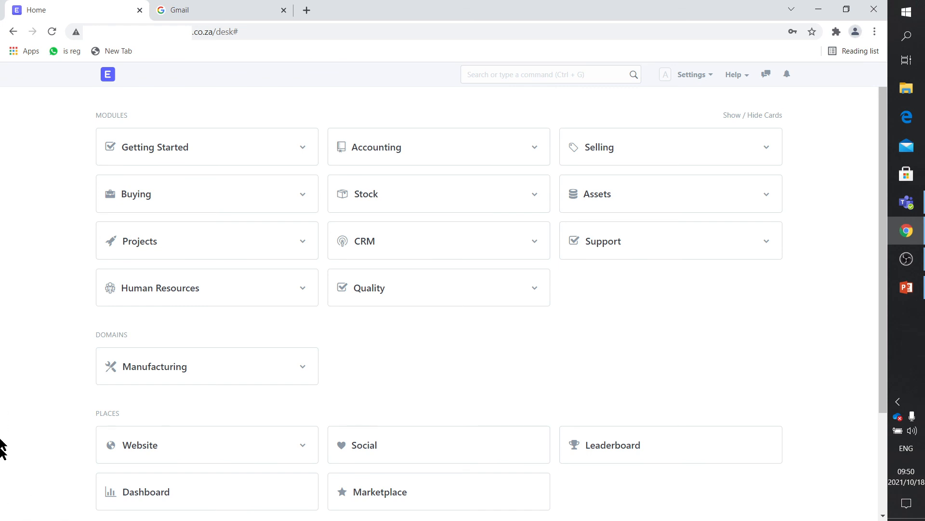